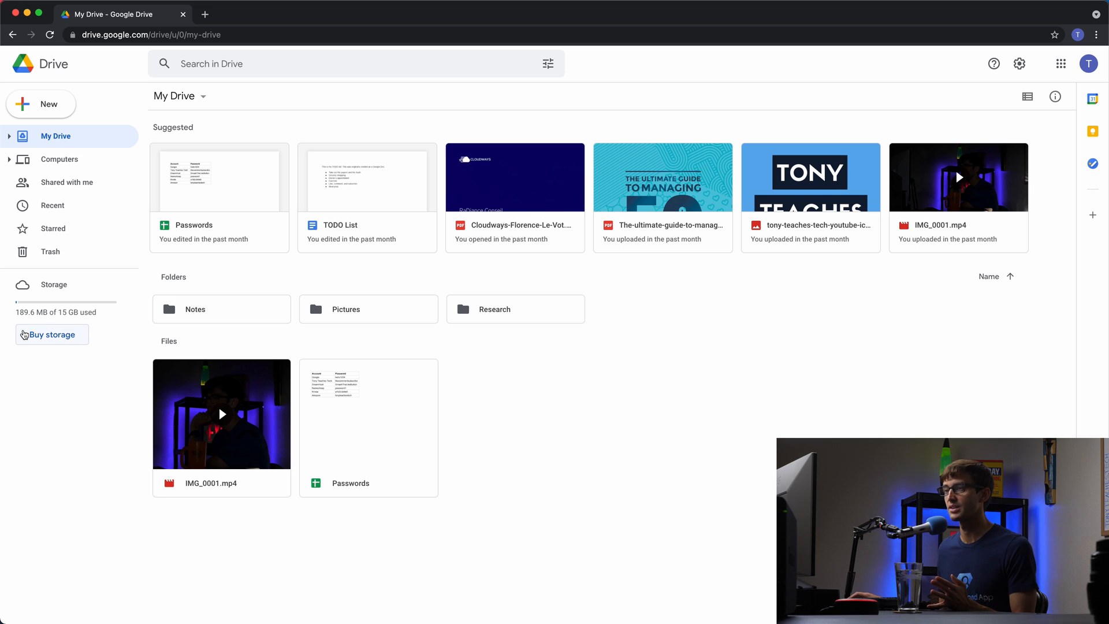
pyautogui.moveTo(119, 328)
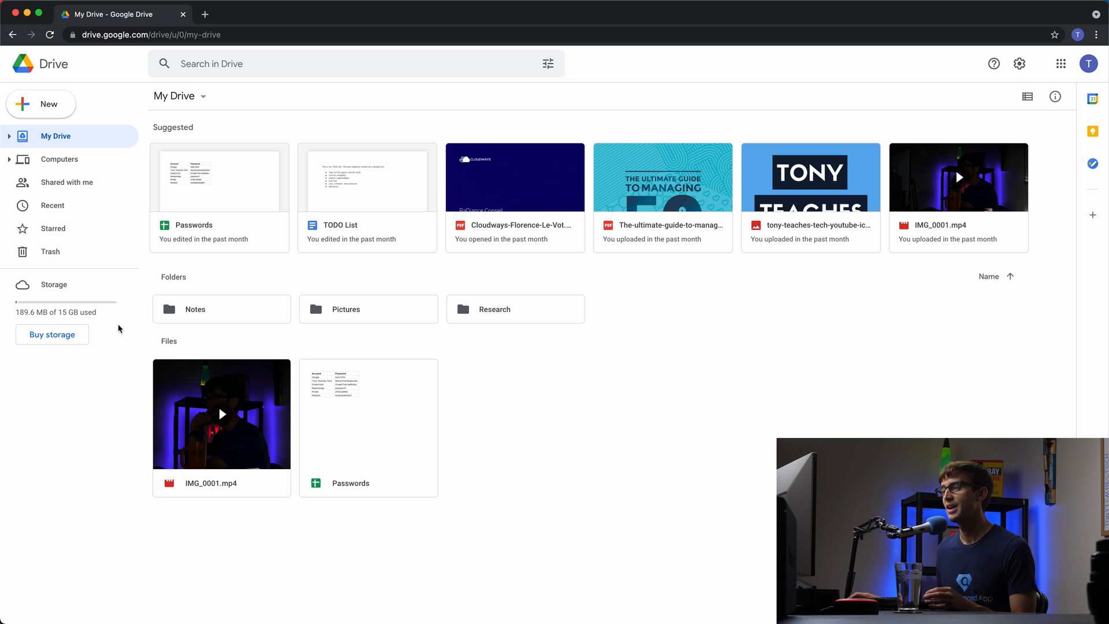
pyautogui.moveTo(163, 291)
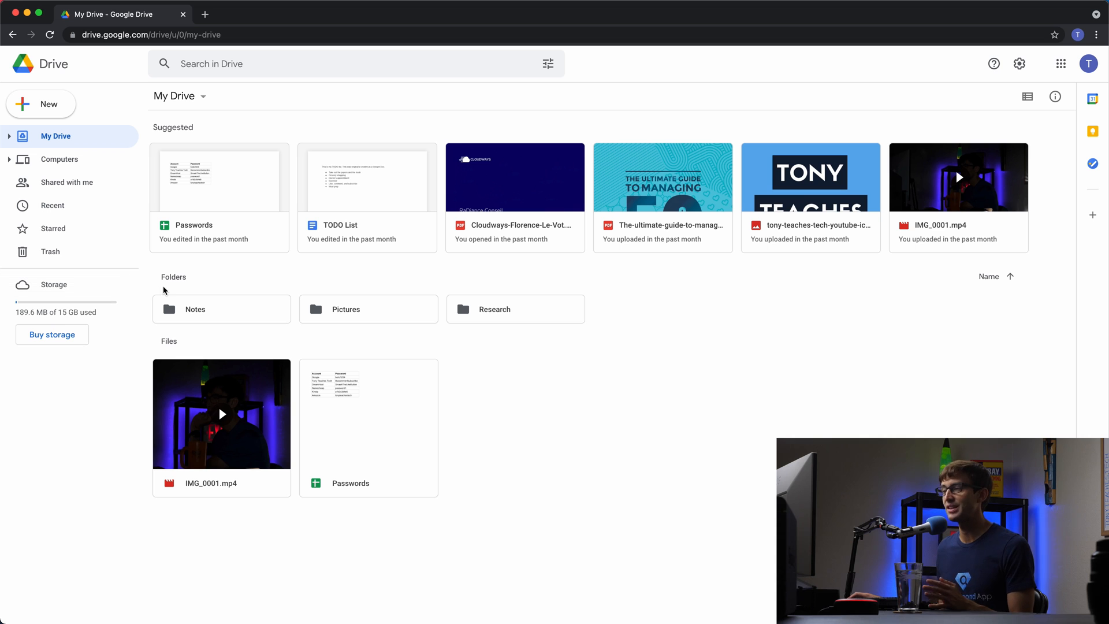
pyautogui.moveTo(220, 311)
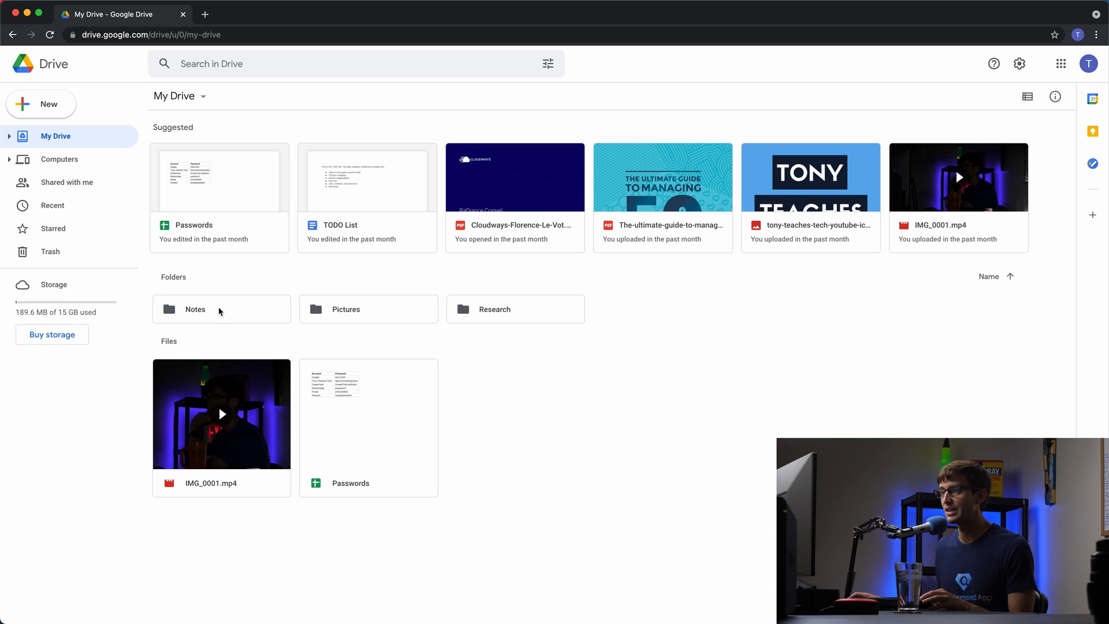
# Select the Notes folder in My Drive to begin the multi-selection
pyautogui.click(194, 310)
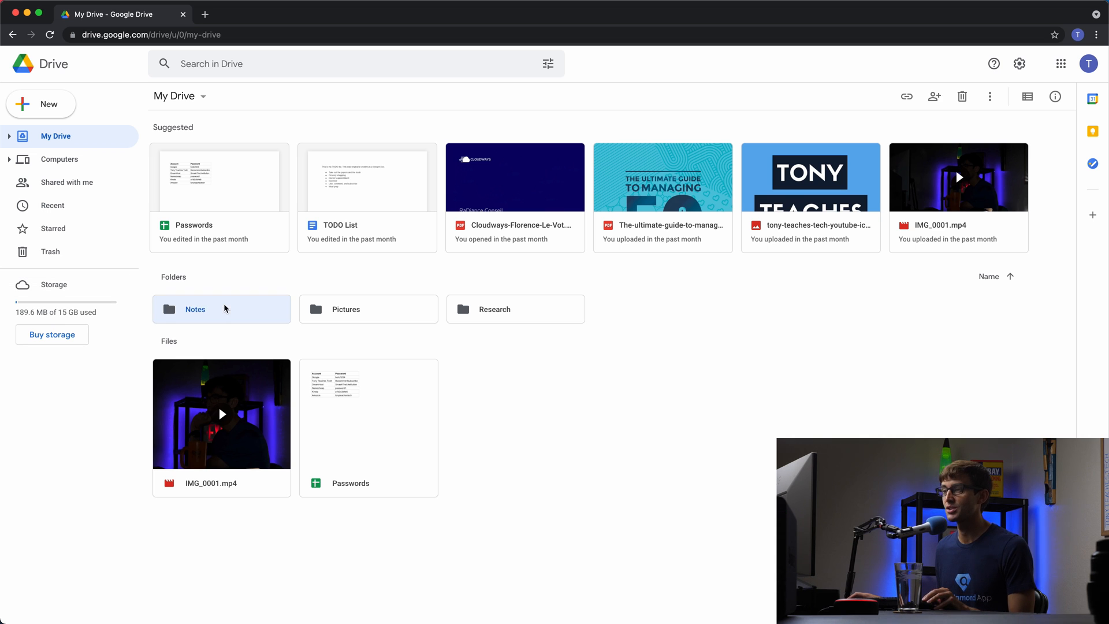
pyautogui.moveTo(365, 312)
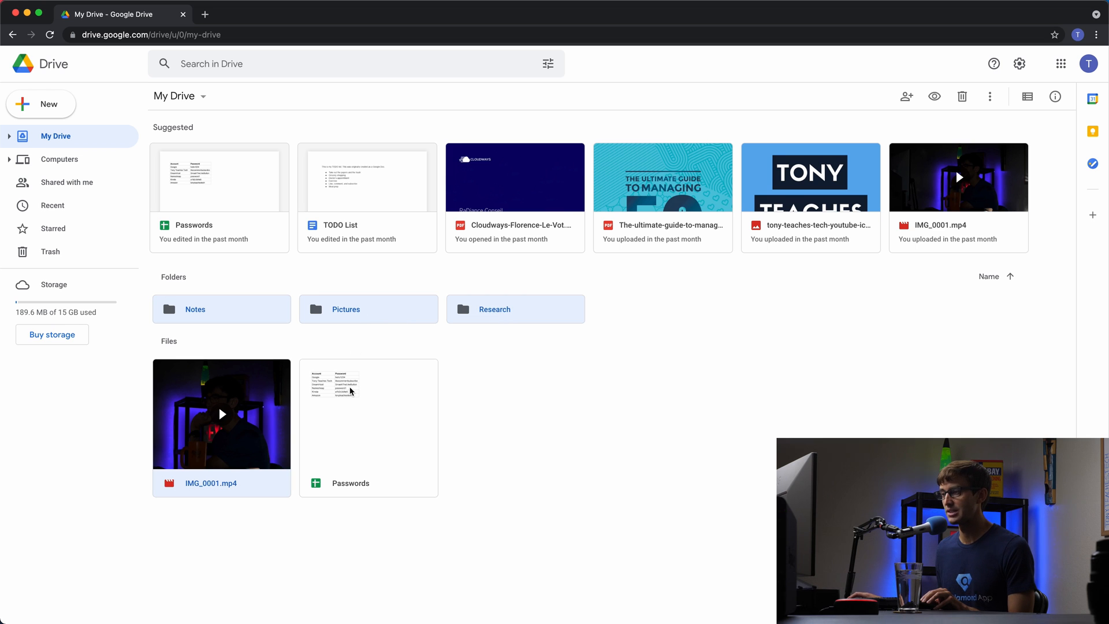
pyautogui.rightClick(351, 389)
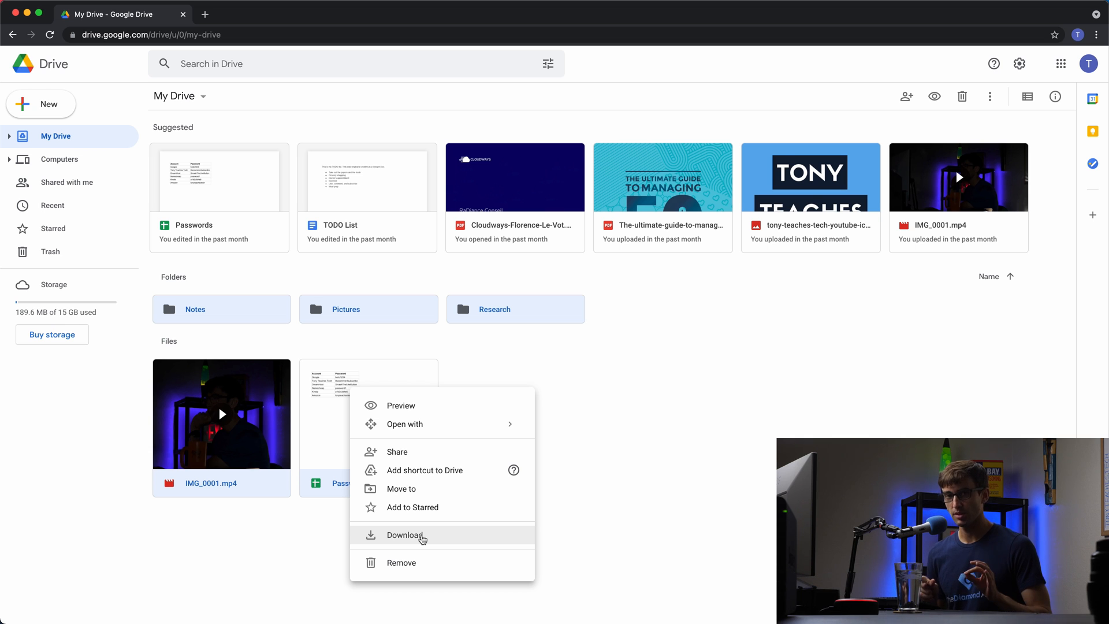
pyautogui.moveTo(499, 476)
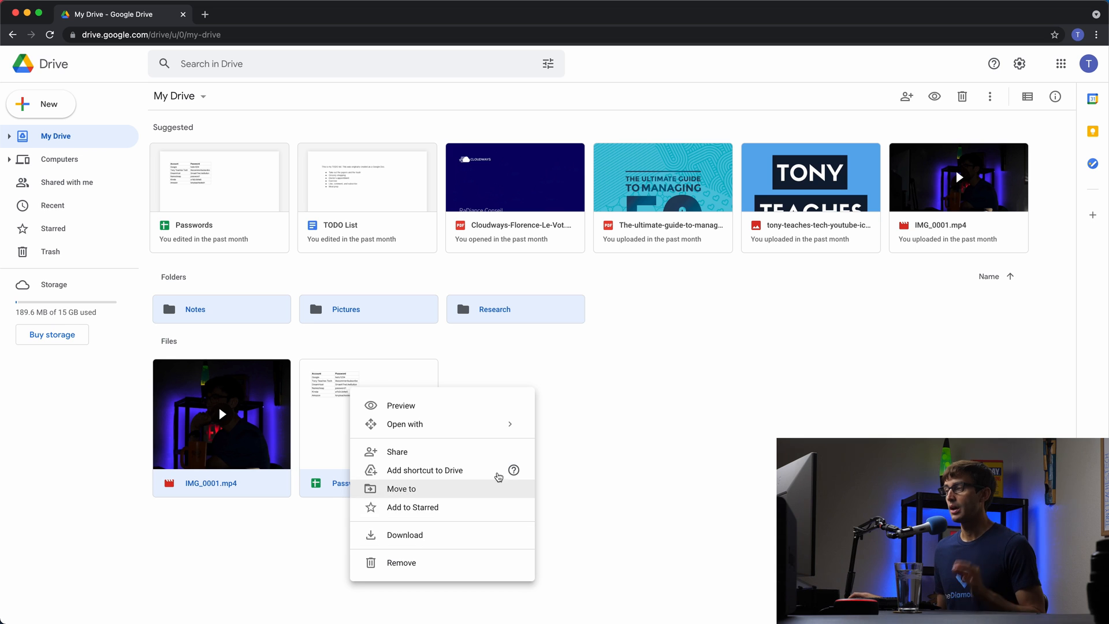
pyautogui.click(351, 218)
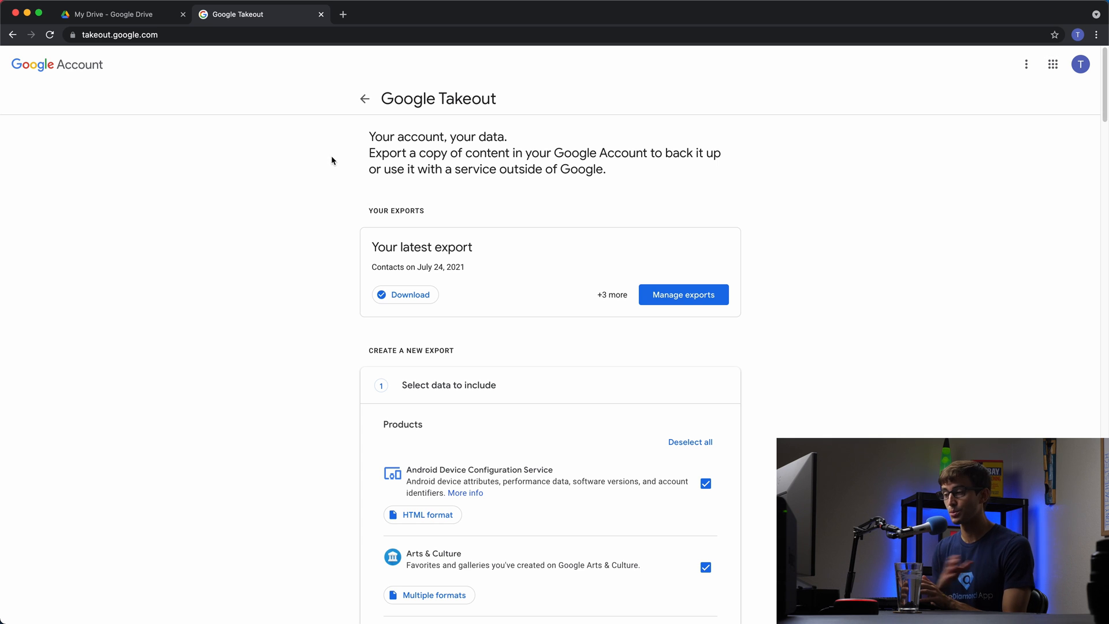
# Scroll down the Takeout products list to reach the Drive entry
pyautogui.scroll(-3)
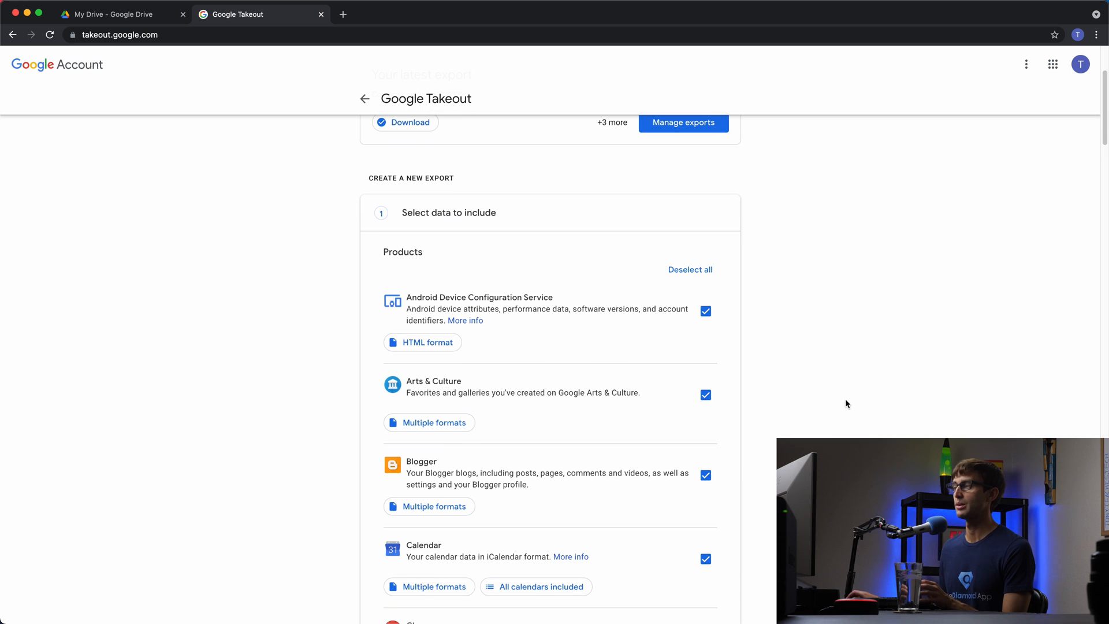
pyautogui.scroll(-3)
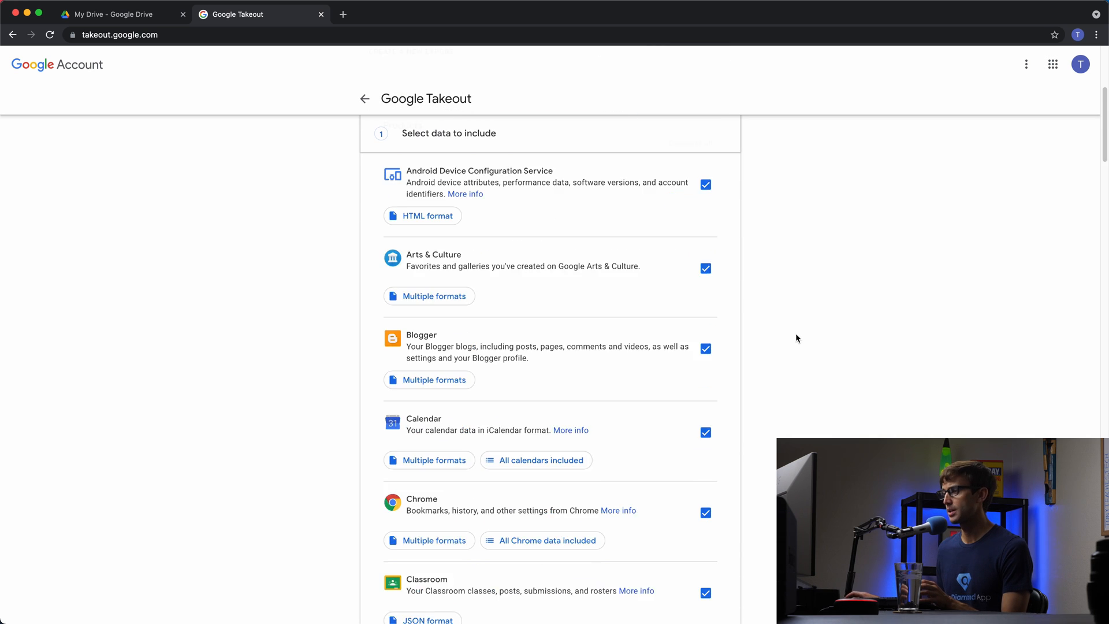
pyautogui.scroll(-3)
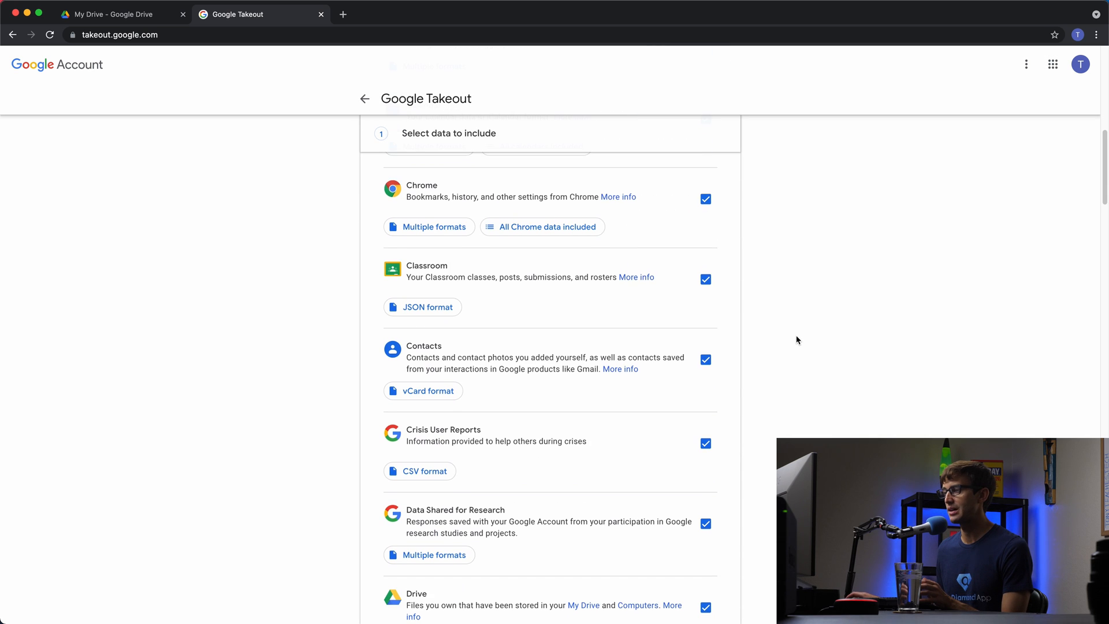
pyautogui.scroll(-3)
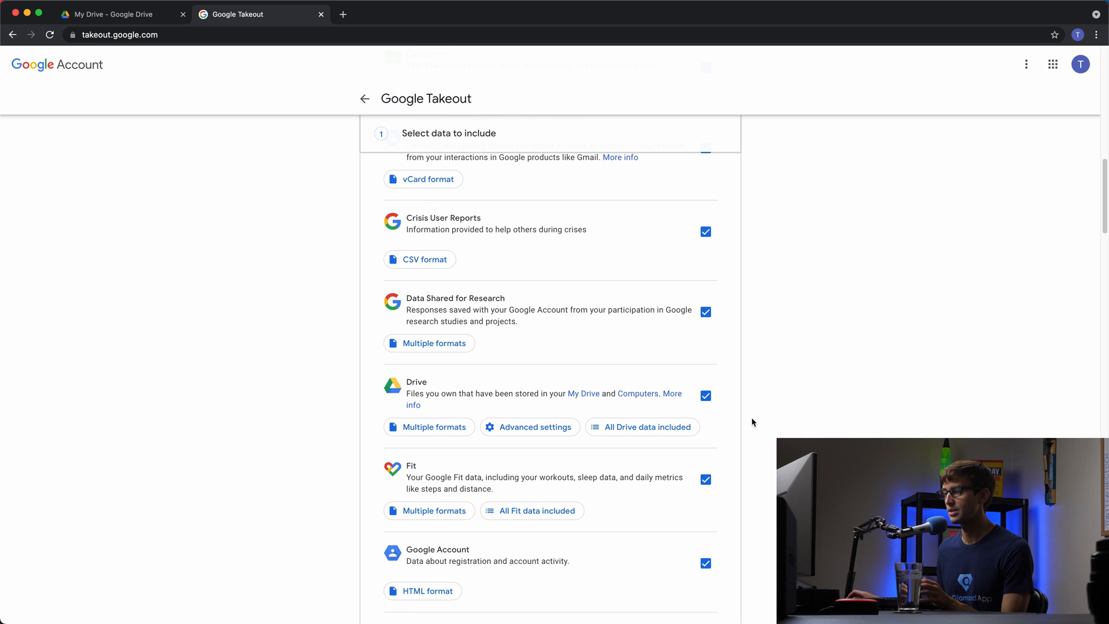
pyautogui.scroll(-3)
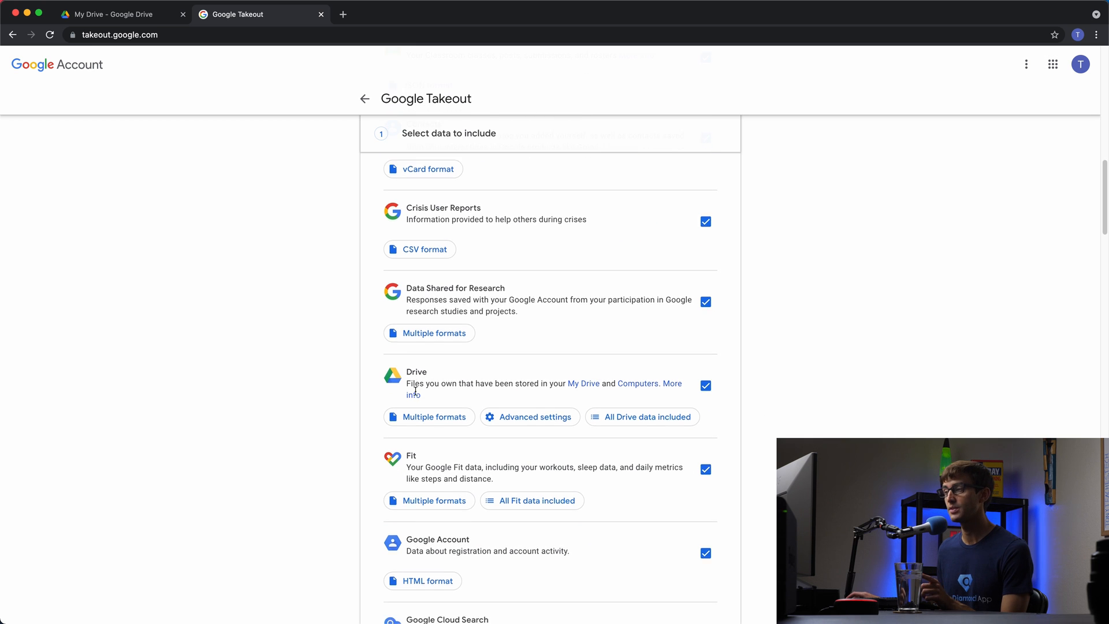
pyautogui.scroll(-3)
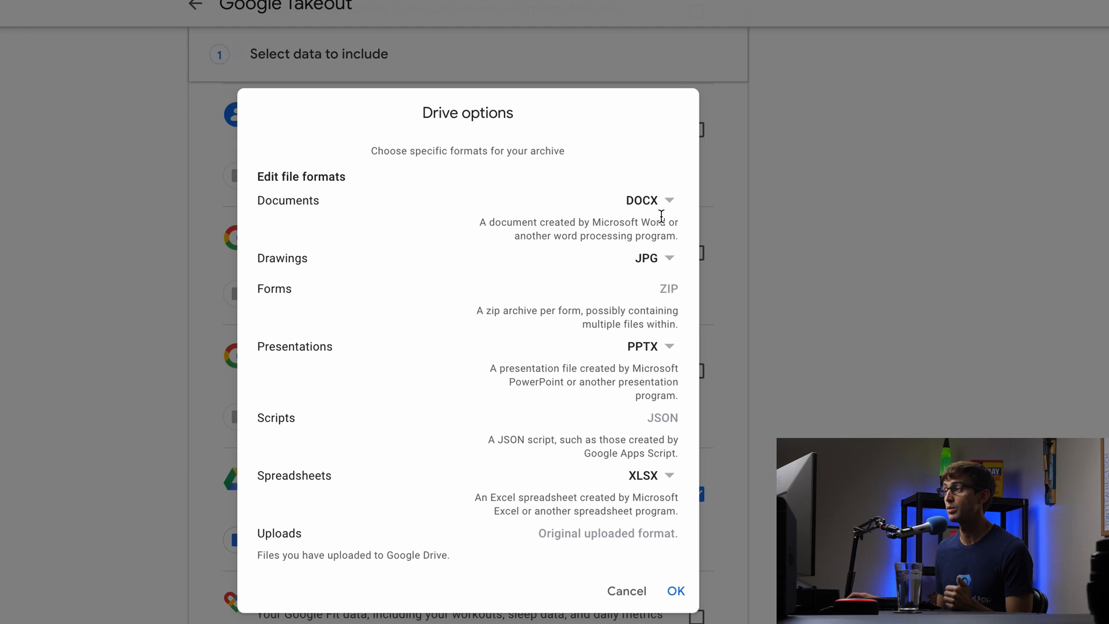
pyautogui.moveTo(672, 215)
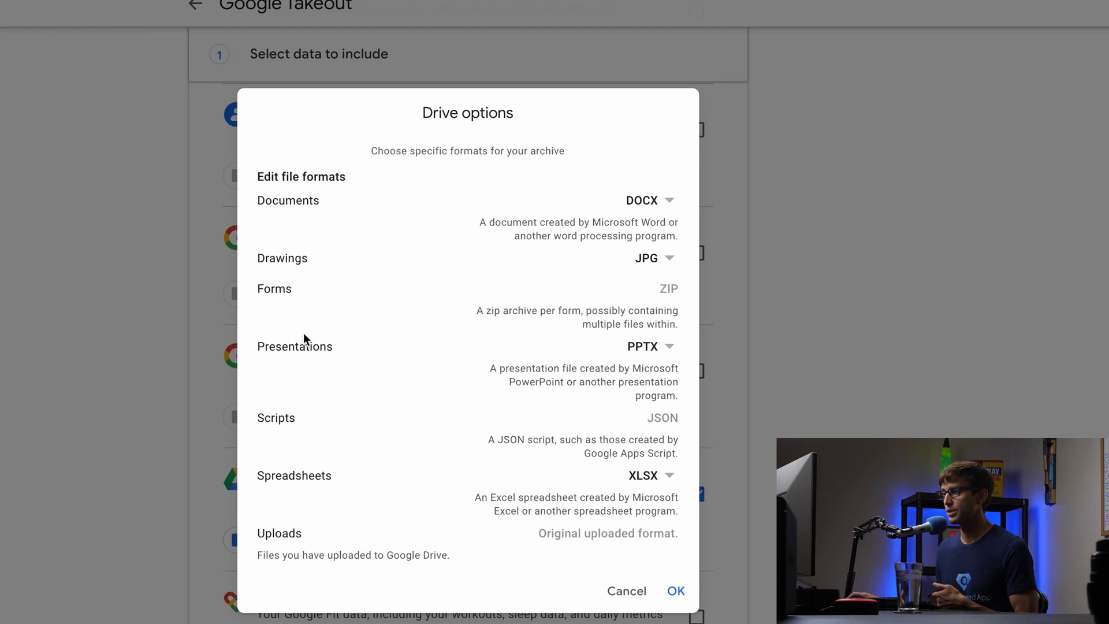
pyautogui.moveTo(659, 361)
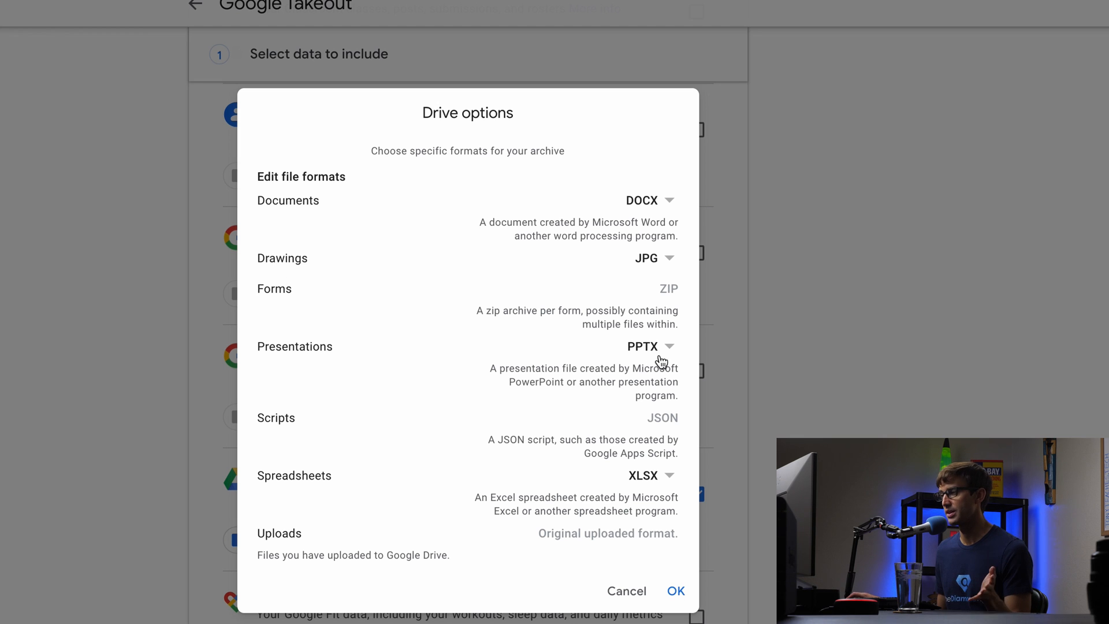
pyautogui.moveTo(309, 456)
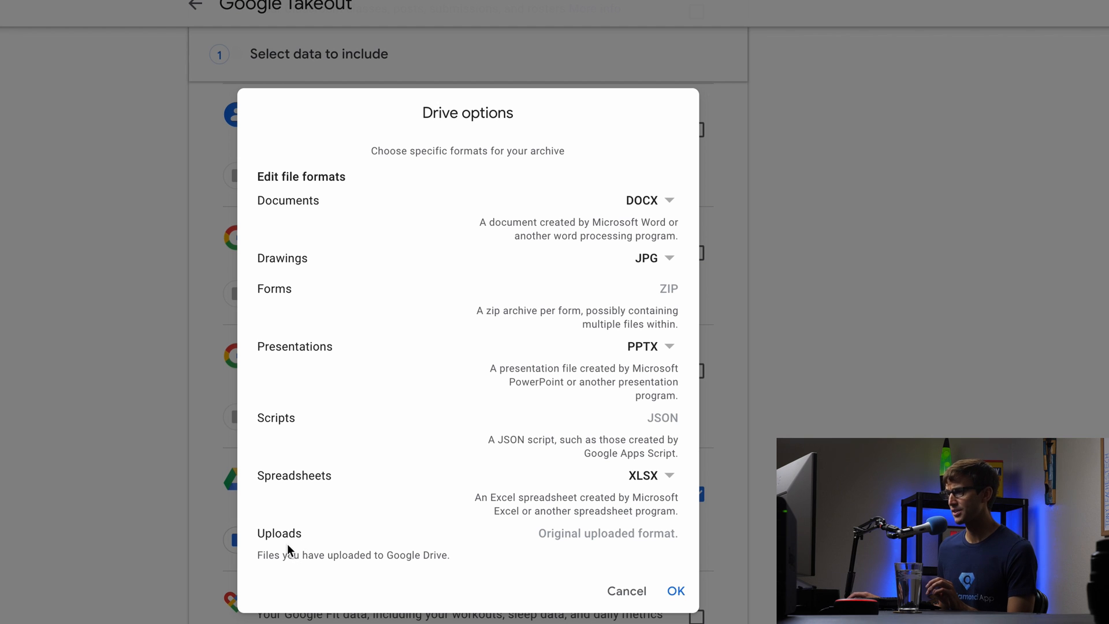
pyautogui.moveTo(583, 580)
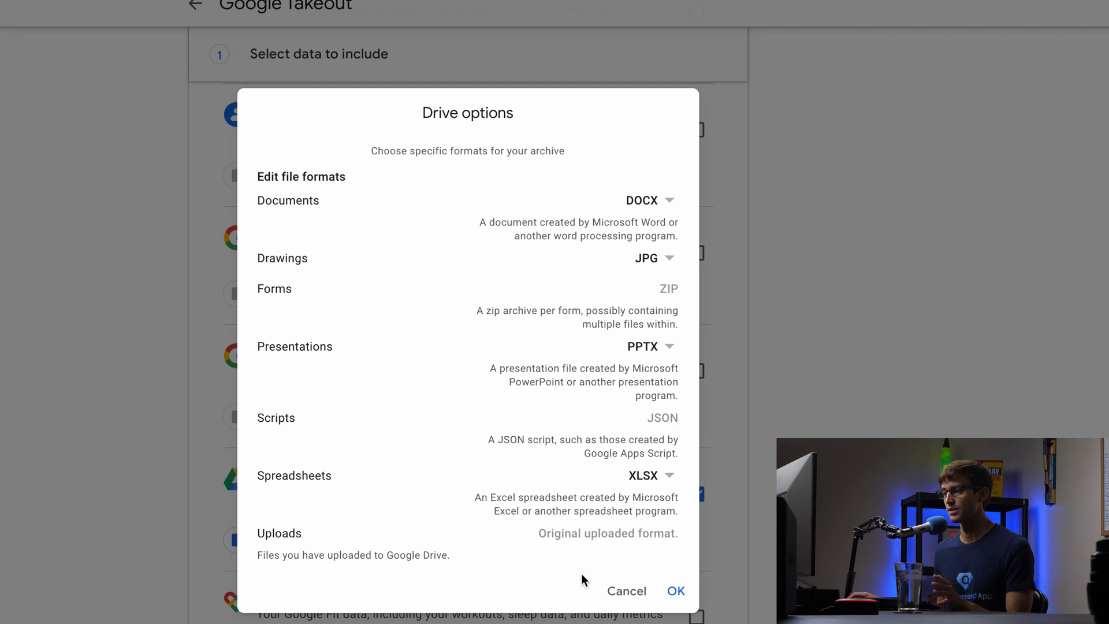
pyautogui.moveTo(612, 550)
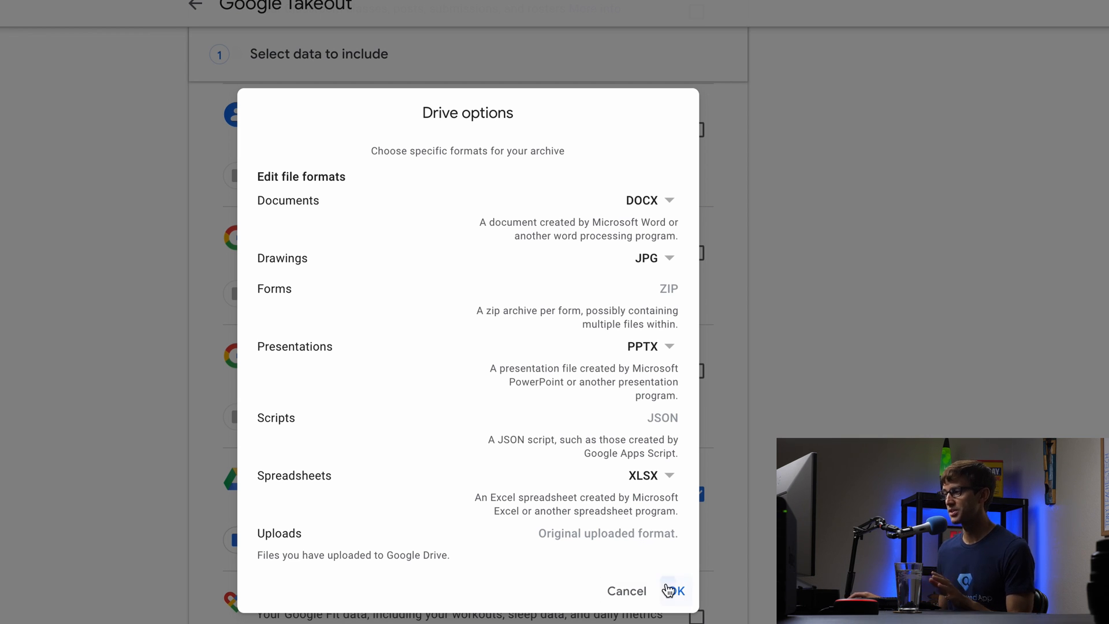
# Keep Drive documents exporting as DOCX and confirm the default export formats
pyautogui.click(648, 199)
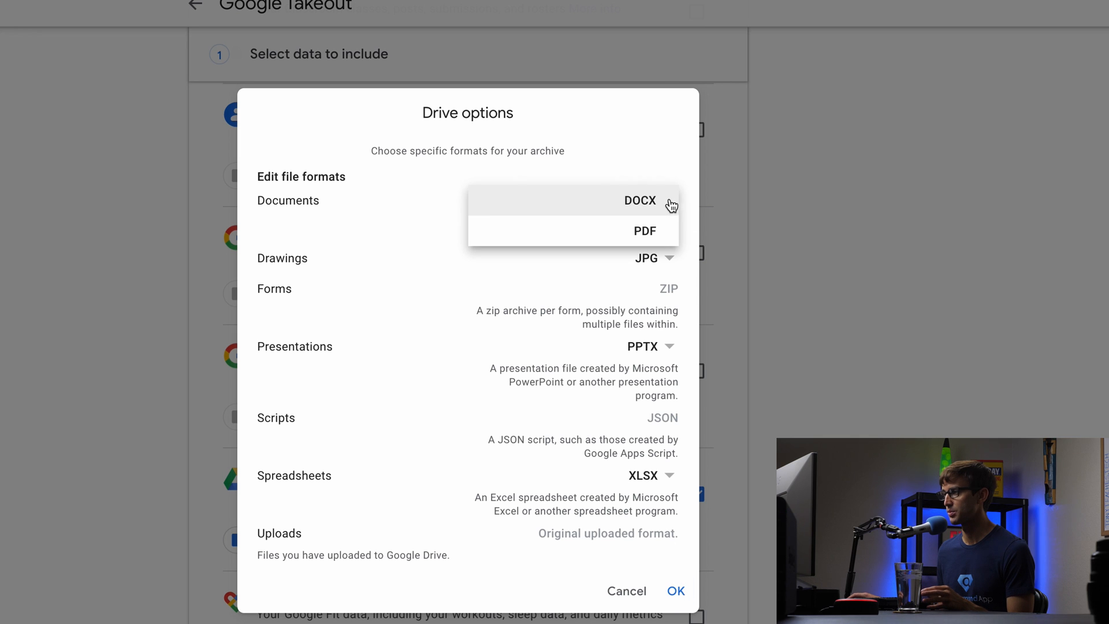
pyautogui.click(639, 200)
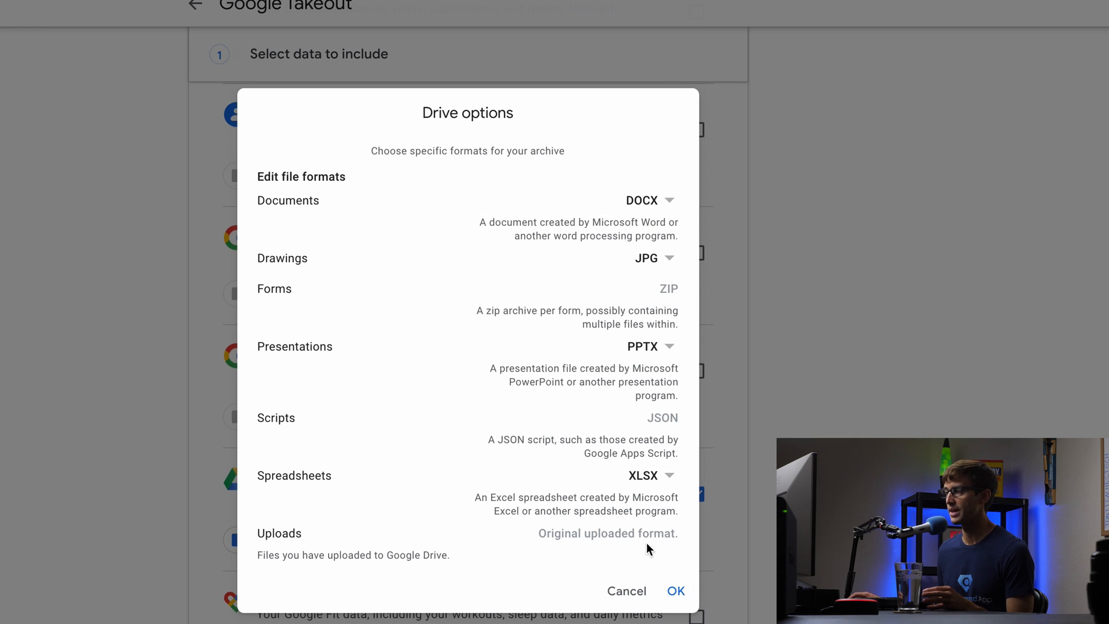
pyautogui.click(673, 591)
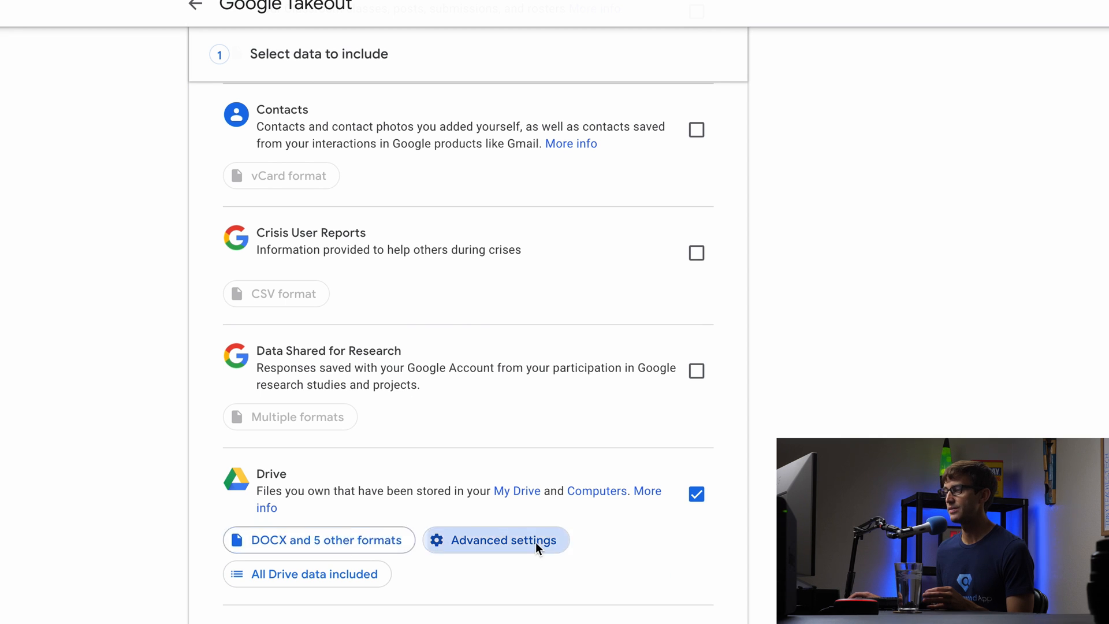
# In Drive advanced settings, include additional info for files and folders and confirm
pyautogui.click(496, 539)
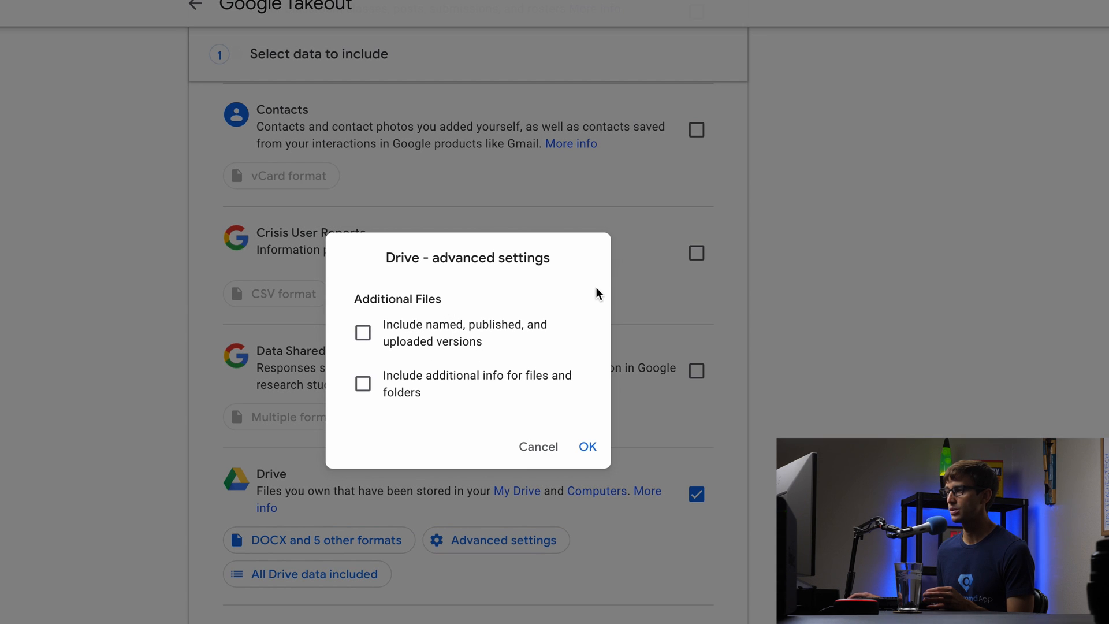
pyautogui.moveTo(554, 323)
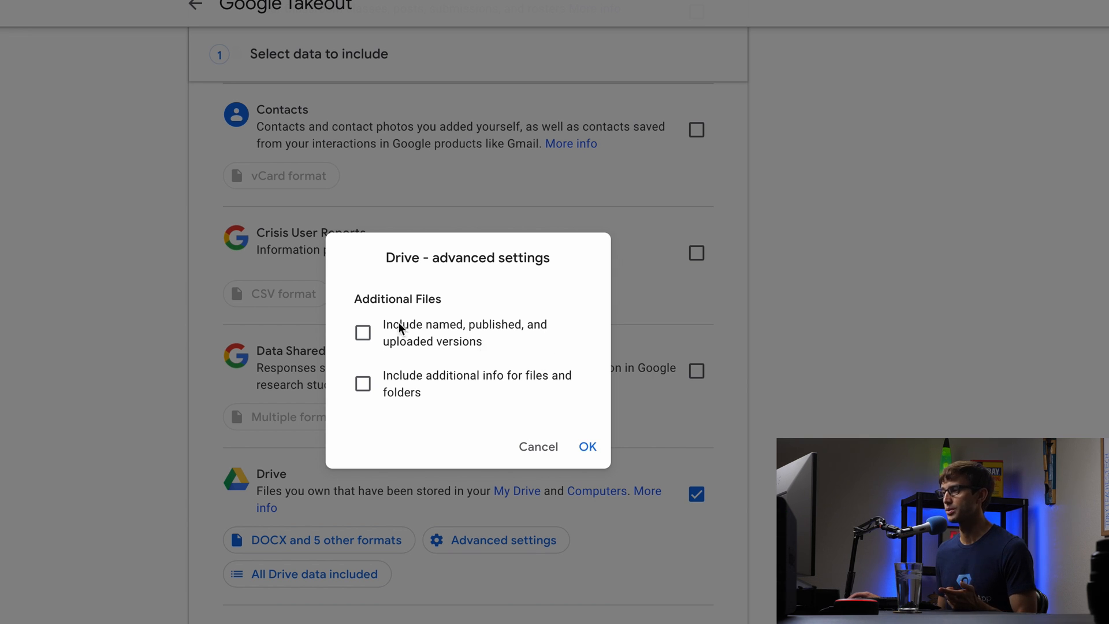
pyautogui.moveTo(517, 340)
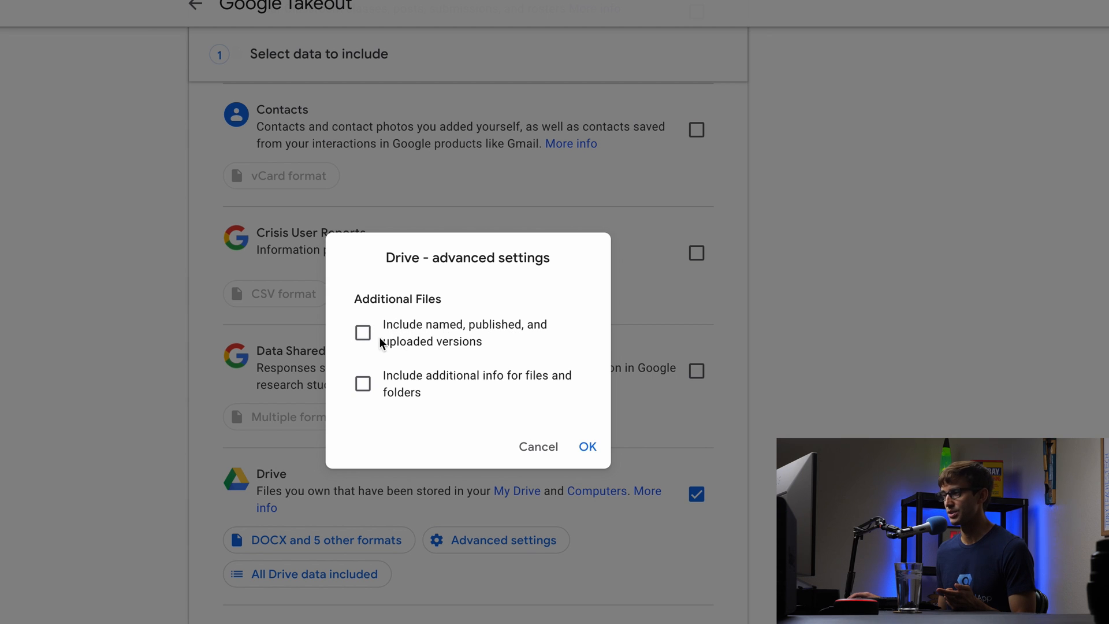
pyautogui.click(362, 332)
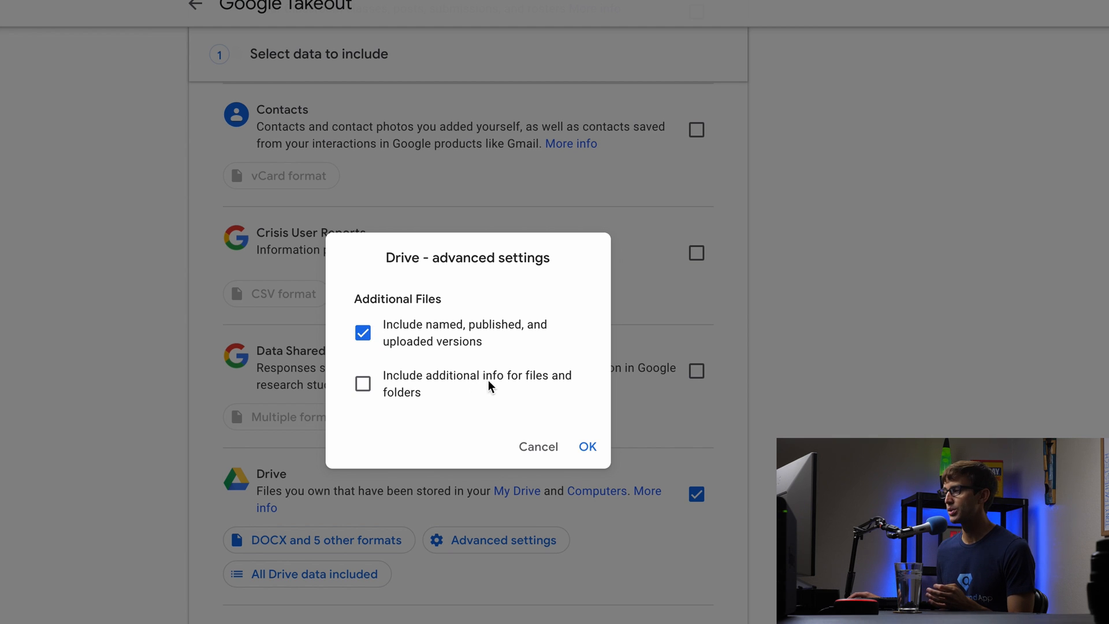
pyautogui.click(362, 383)
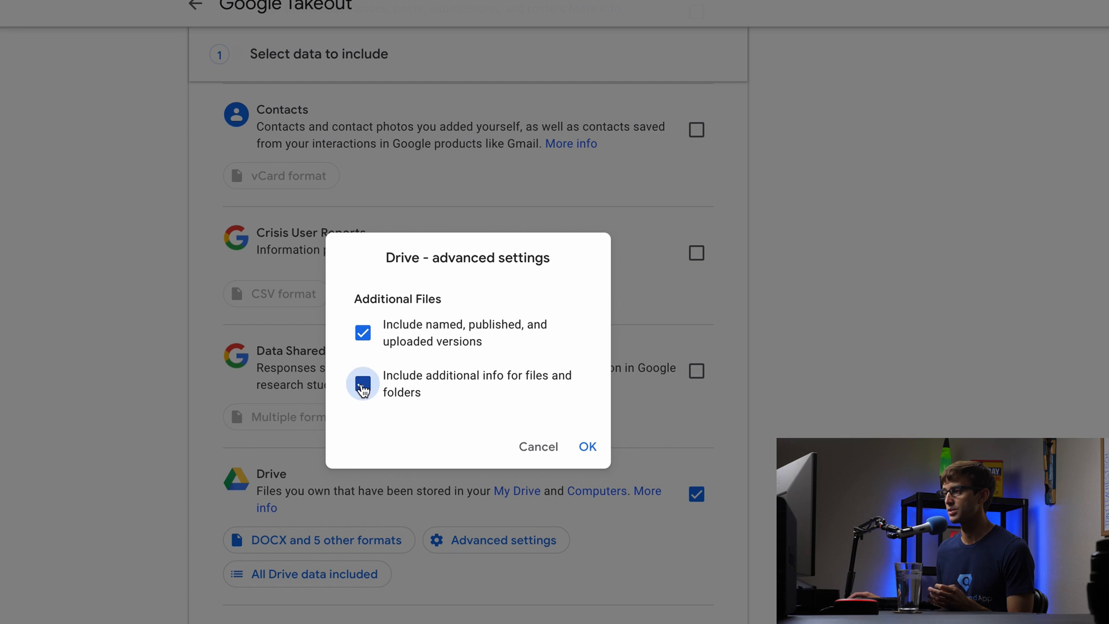
pyautogui.click(362, 384)
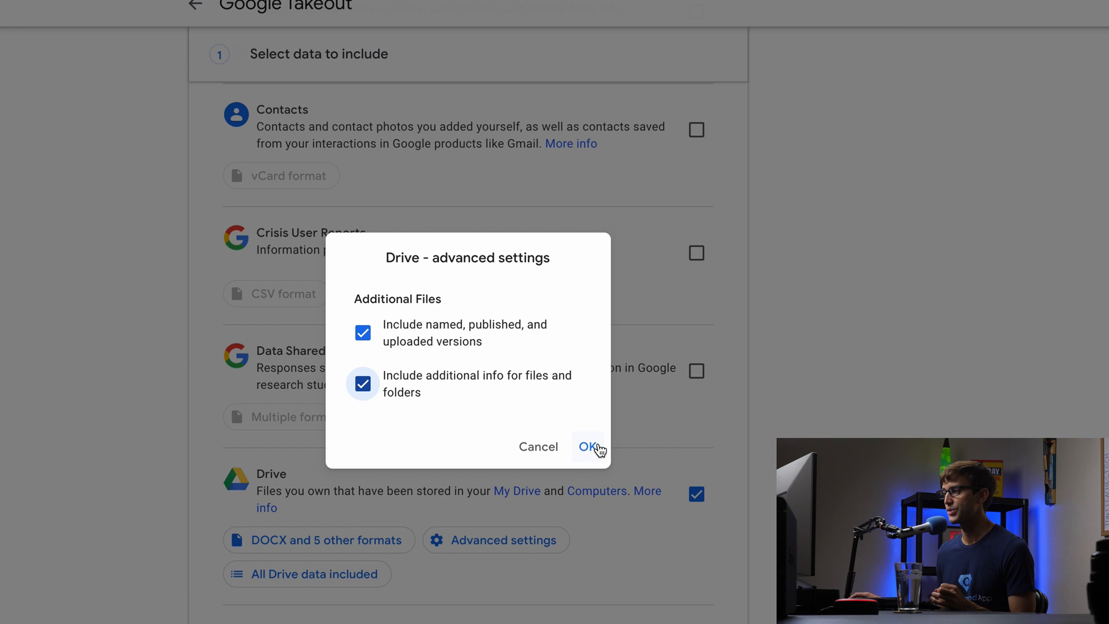
pyautogui.click(590, 445)
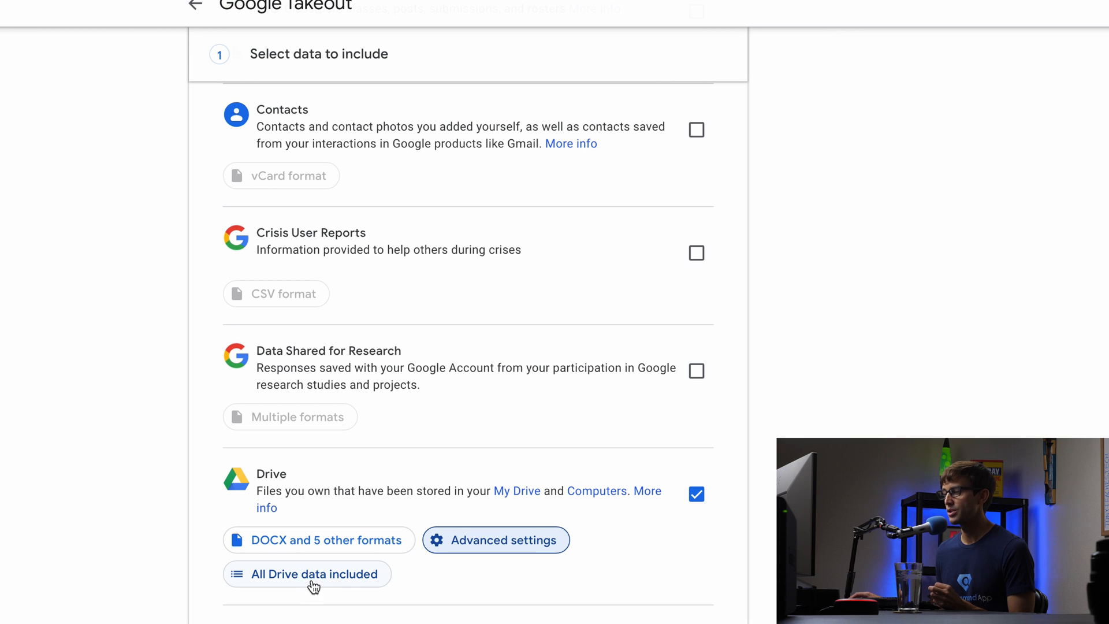
pyautogui.click(307, 574)
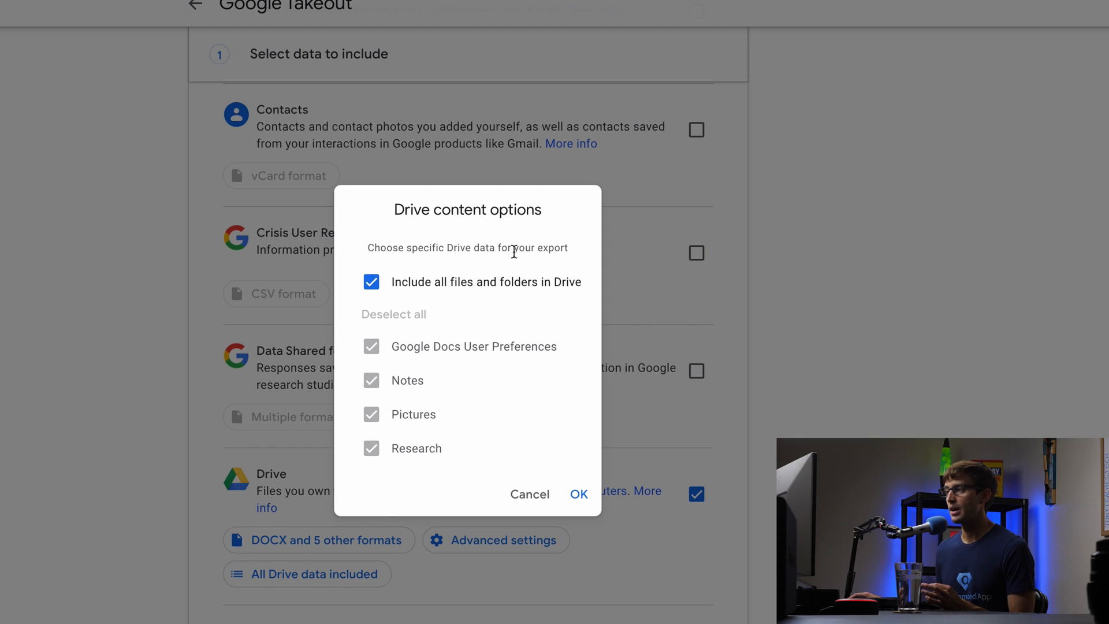
pyautogui.click(371, 282)
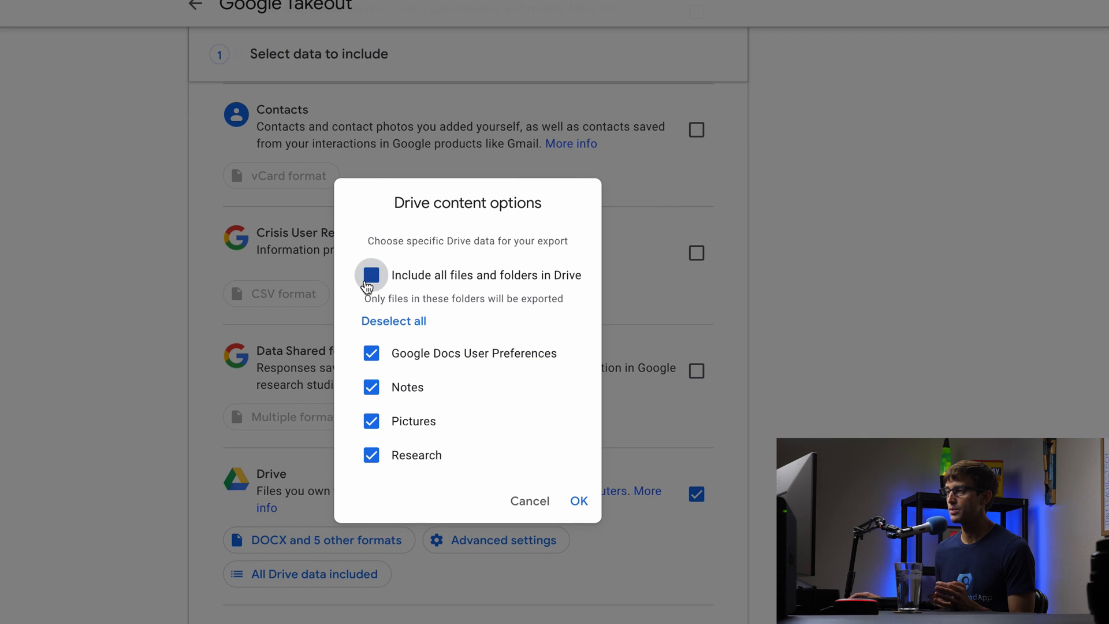
pyautogui.click(371, 274)
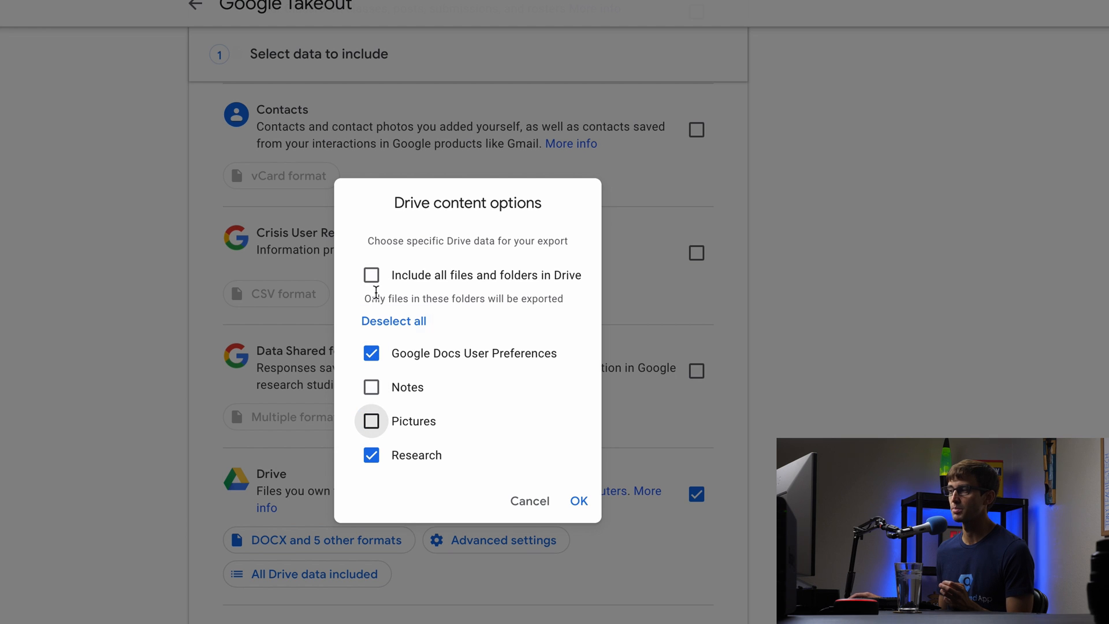
pyautogui.click(371, 275)
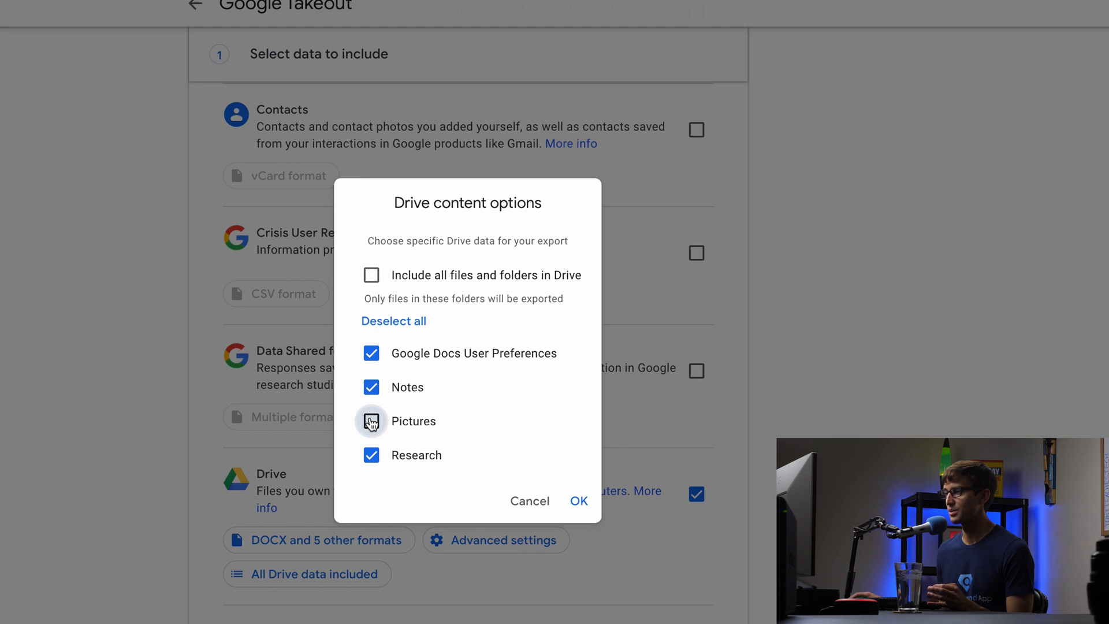
pyautogui.click(370, 275)
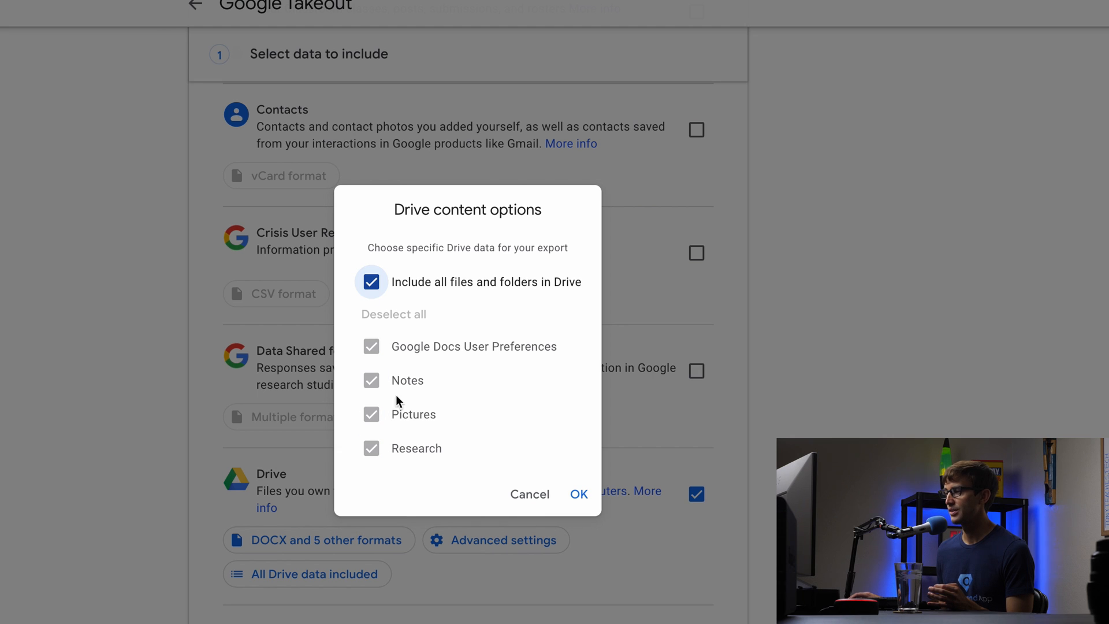
pyautogui.moveTo(534, 293)
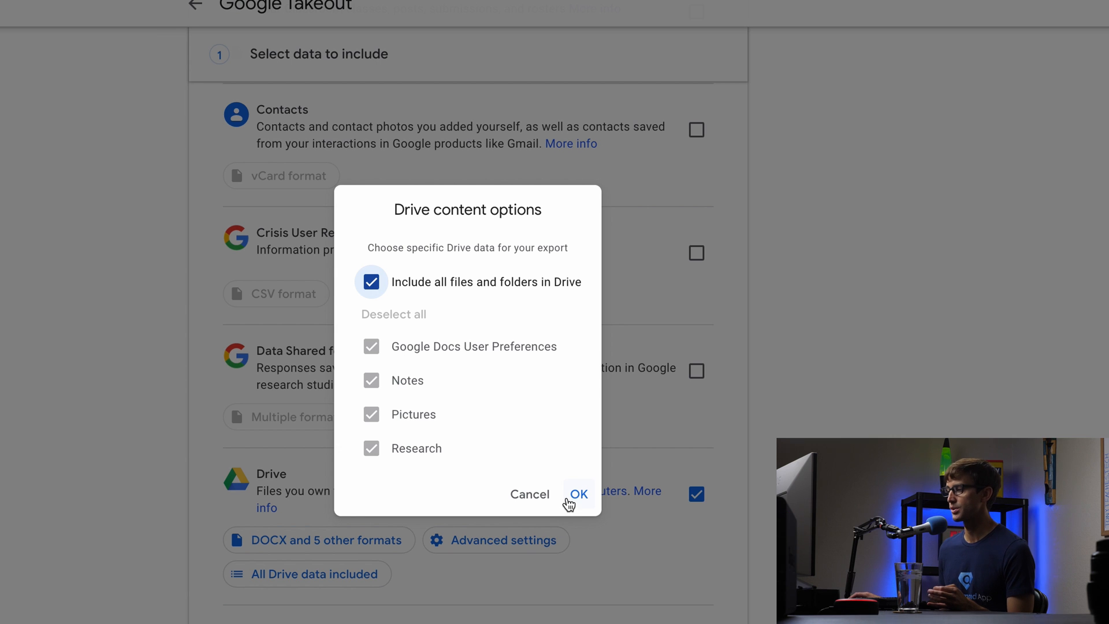
pyautogui.click(578, 494)
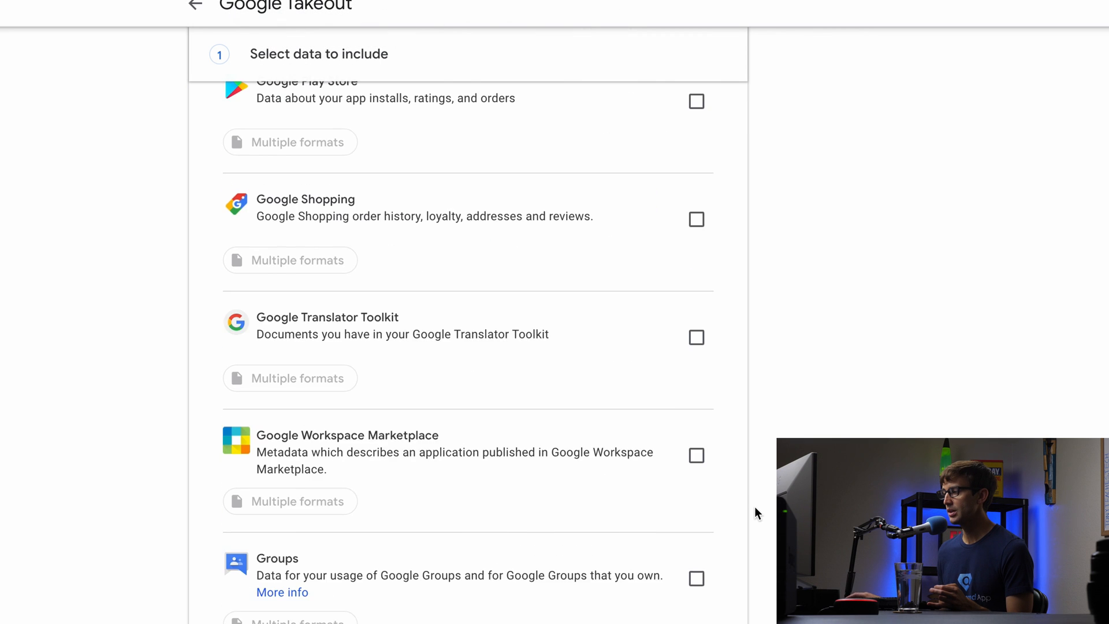
# Set the export split size to 2 GB after trying 50 GB and 4 GB, then create the export
pyautogui.scroll(-3)
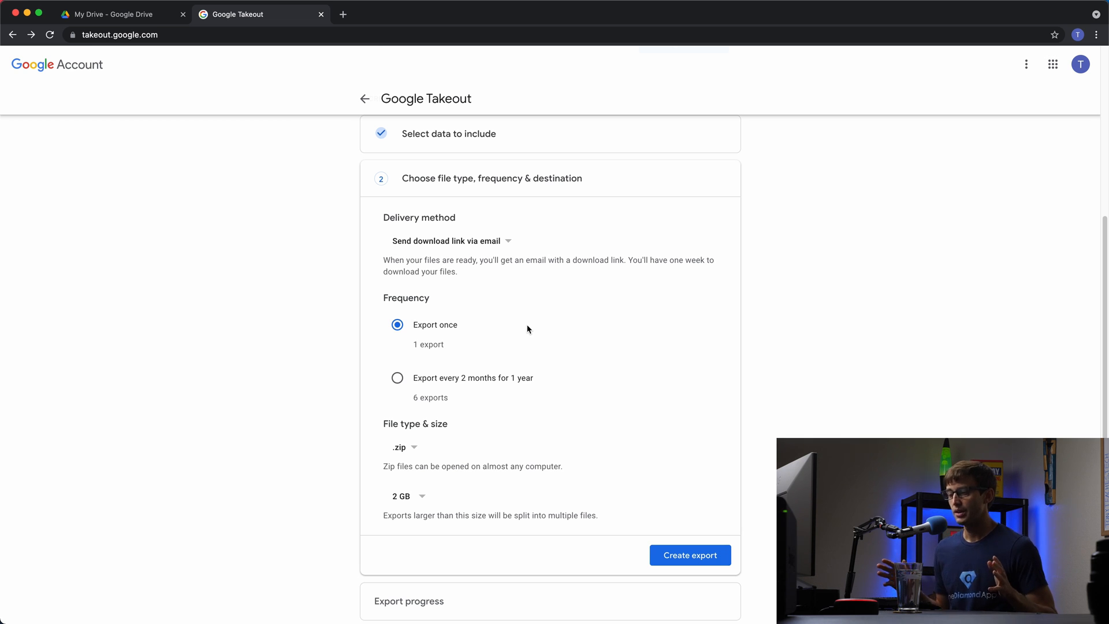
pyautogui.click(407, 495)
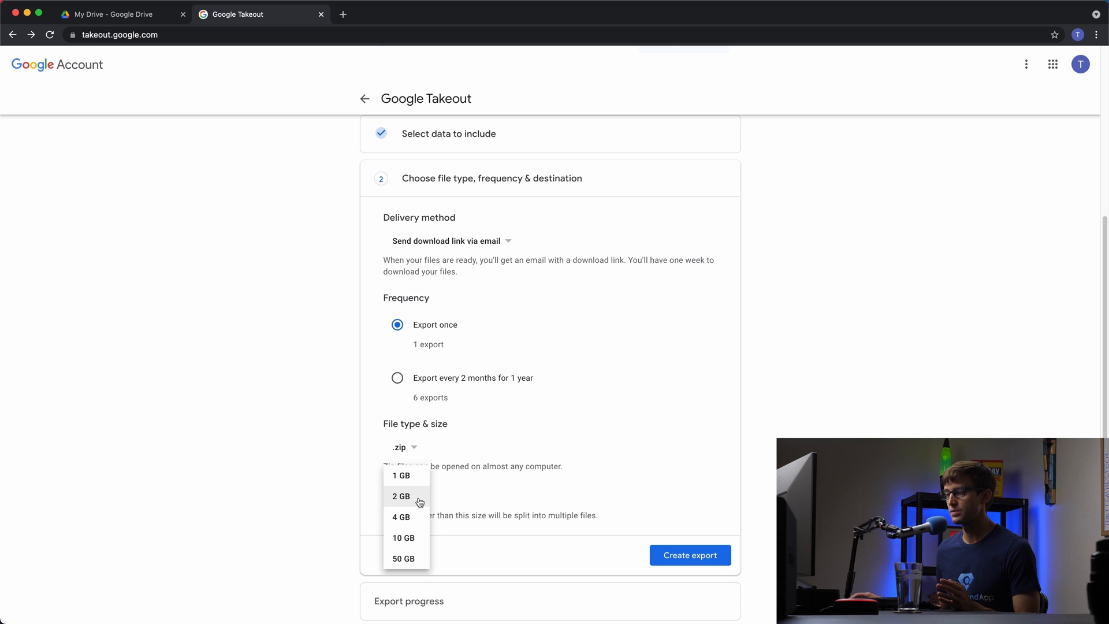
pyautogui.moveTo(415, 561)
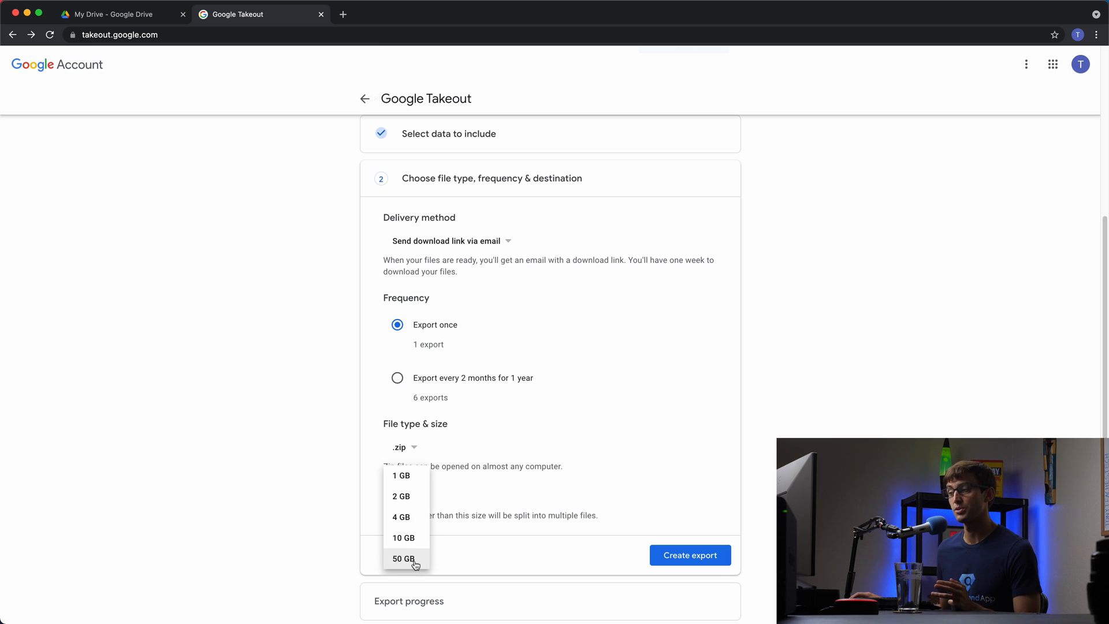
pyautogui.click(405, 557)
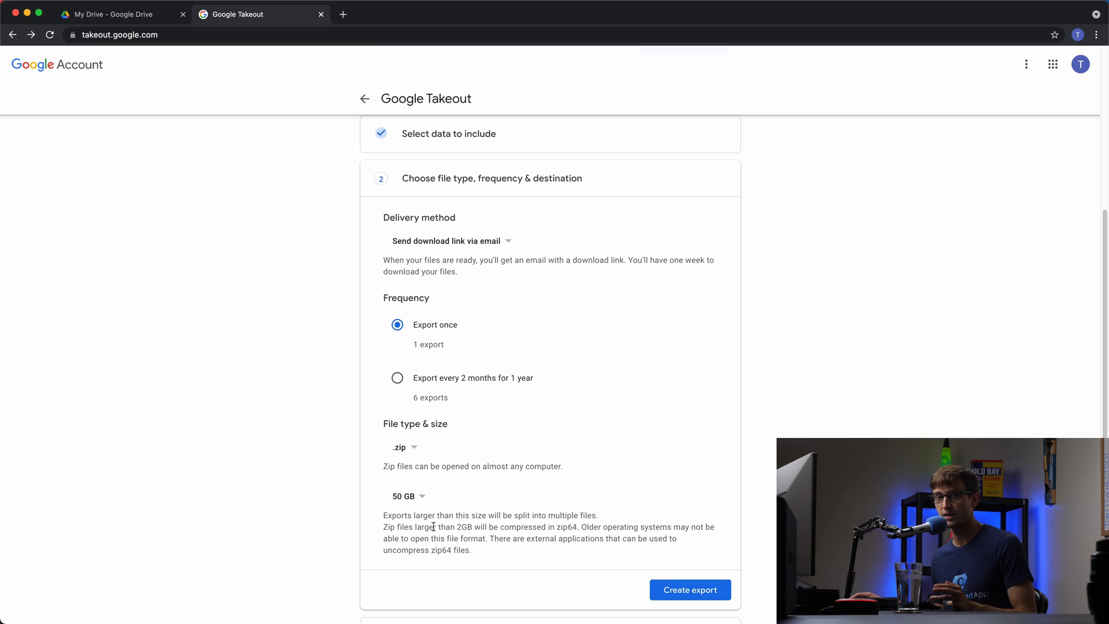
pyautogui.moveTo(443, 507)
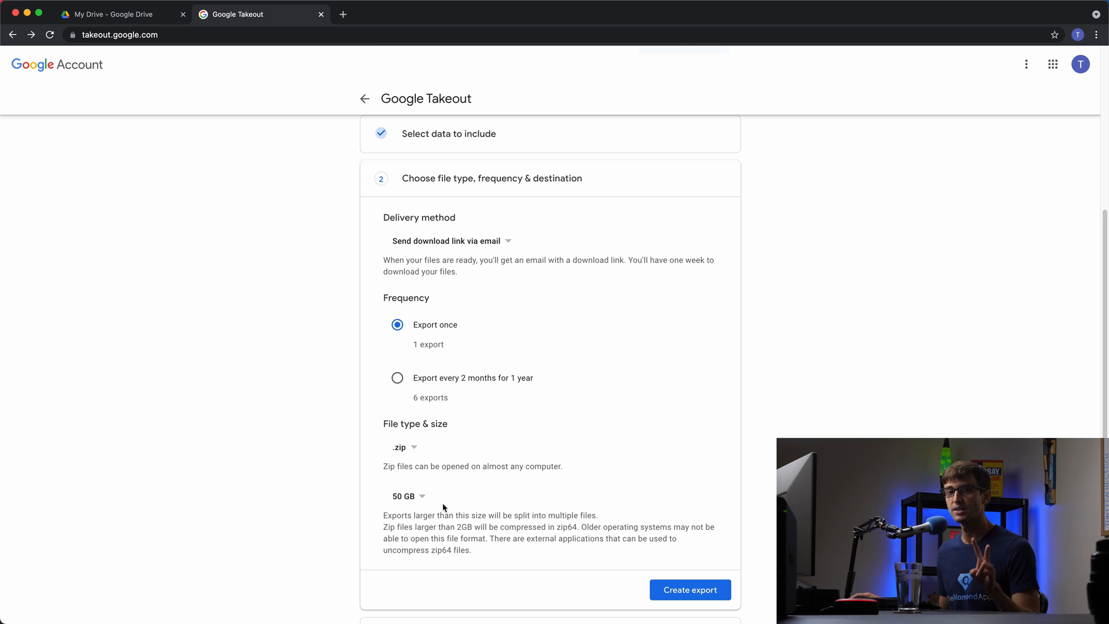
pyautogui.moveTo(474, 496)
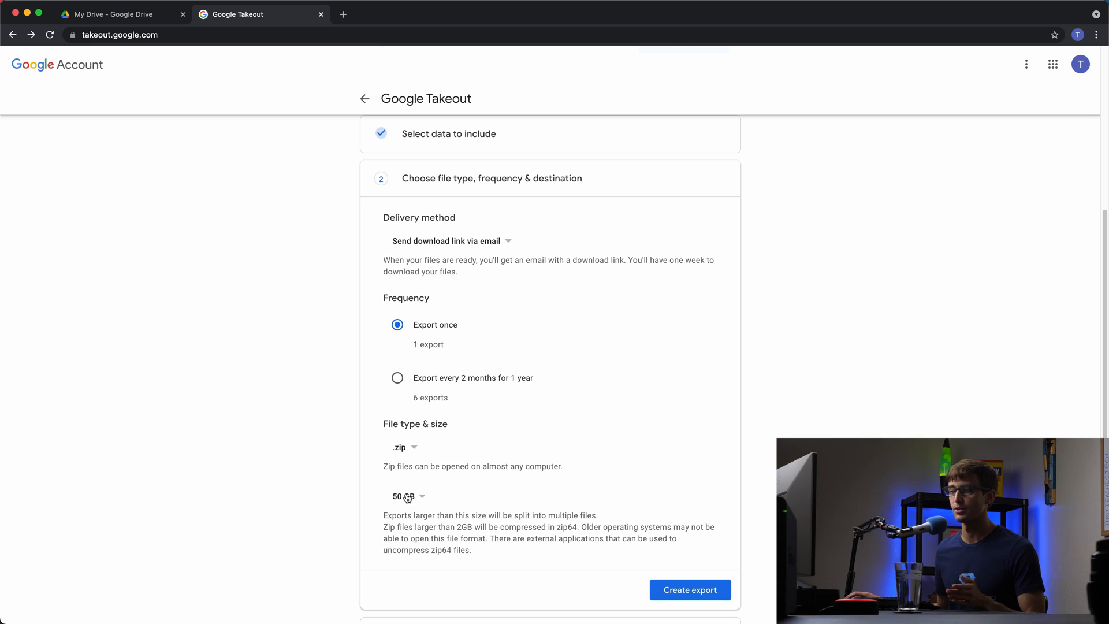
pyautogui.click(404, 495)
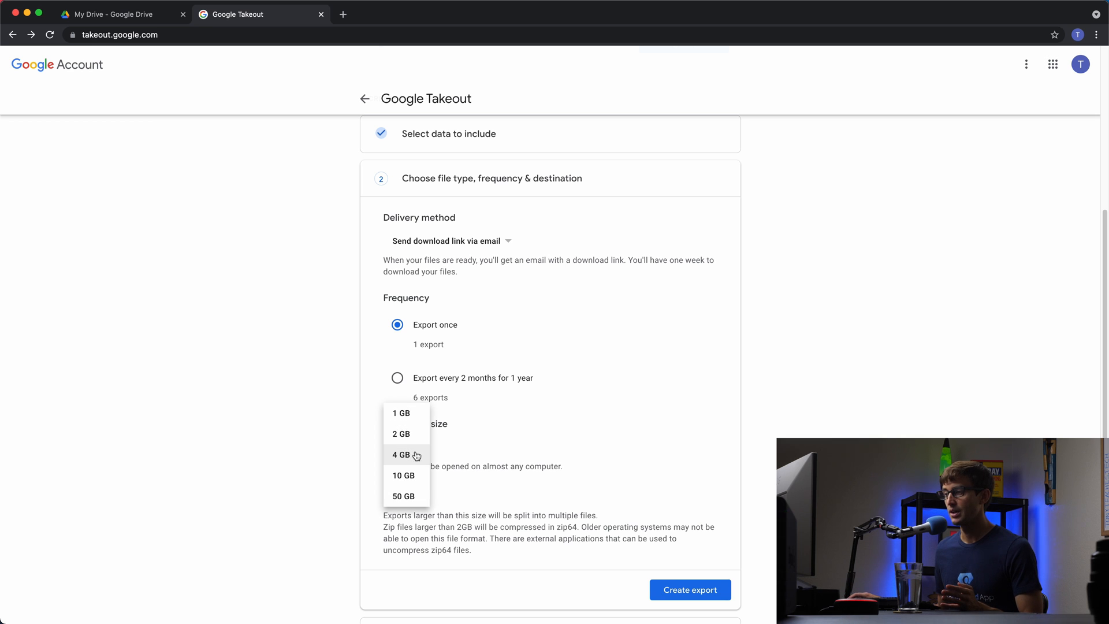
pyautogui.click(401, 454)
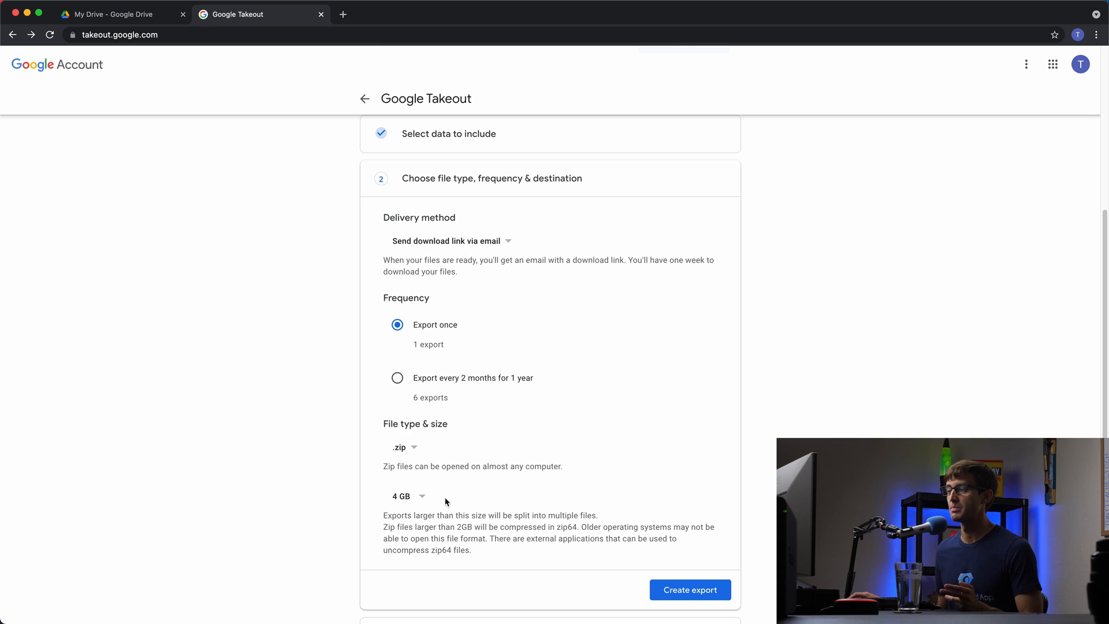
pyautogui.click(403, 495)
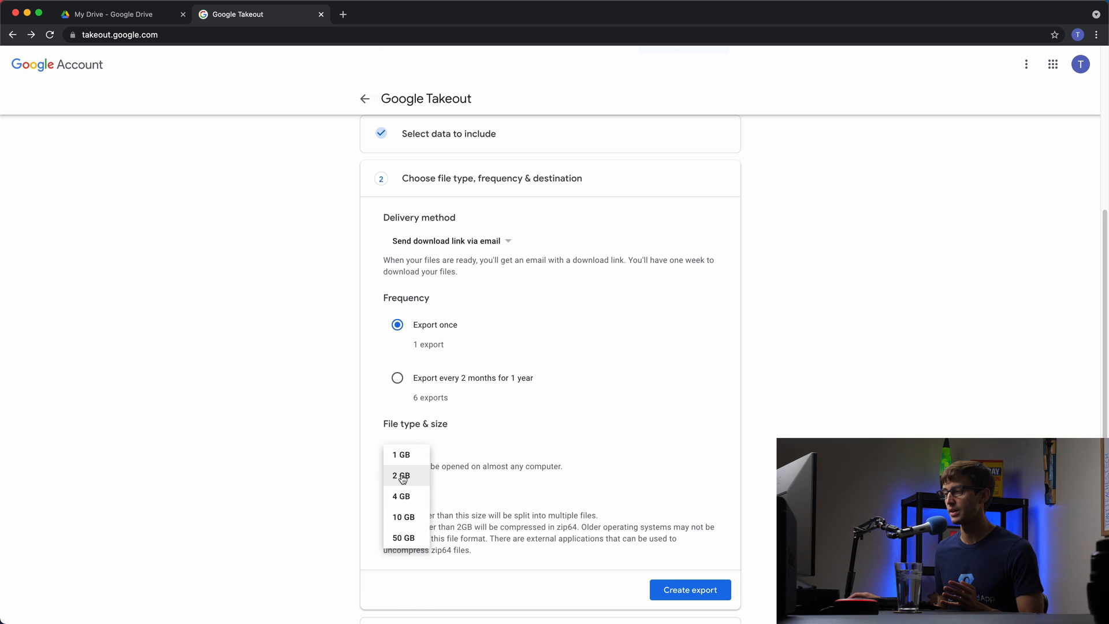
pyautogui.click(402, 474)
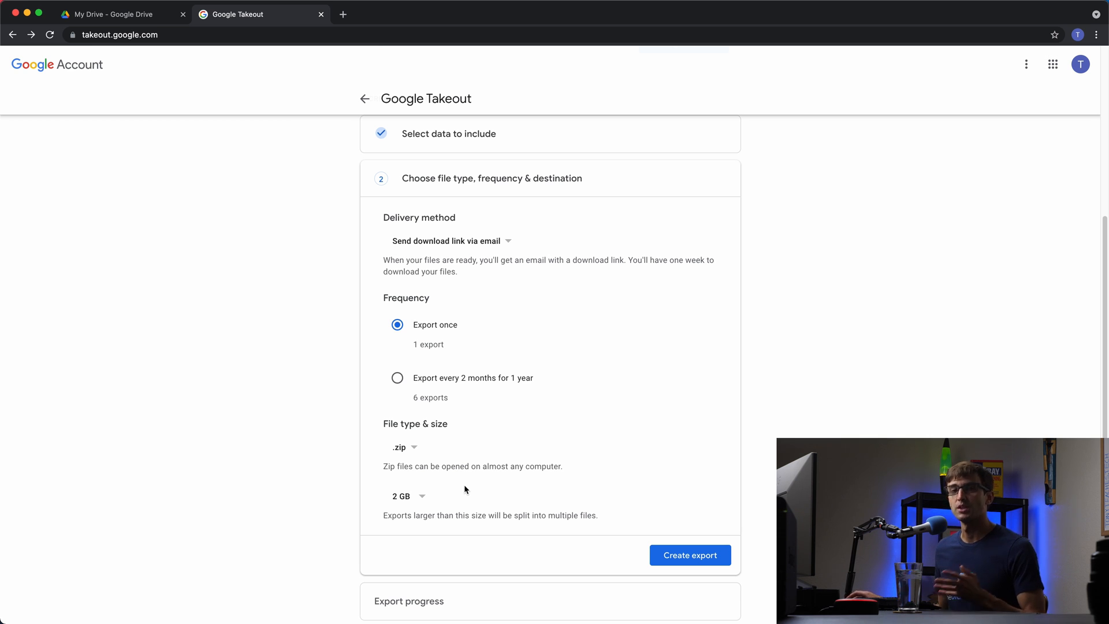
pyautogui.moveTo(462, 378)
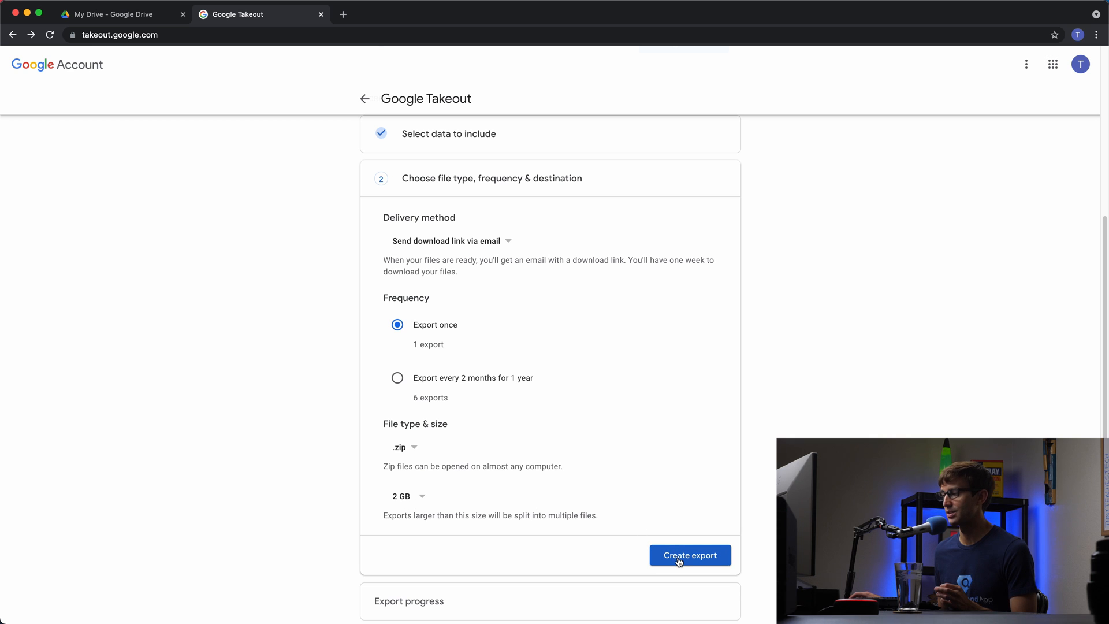
pyautogui.click(689, 554)
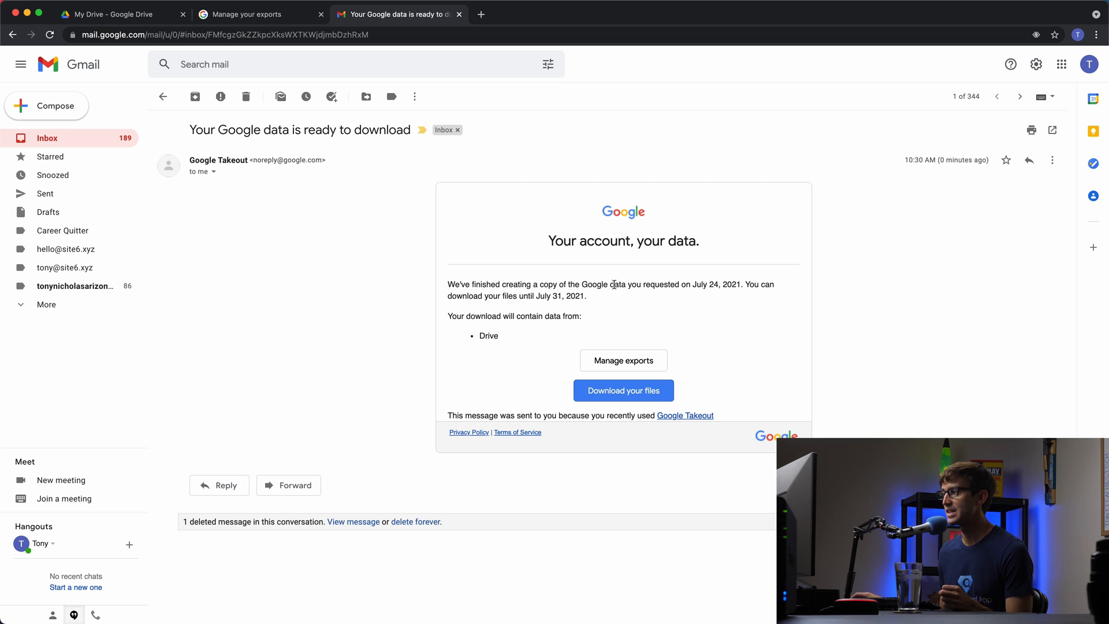
# From the Takeout email, download the Drive files and verify the account password
pyautogui.doubleClick(488, 335)
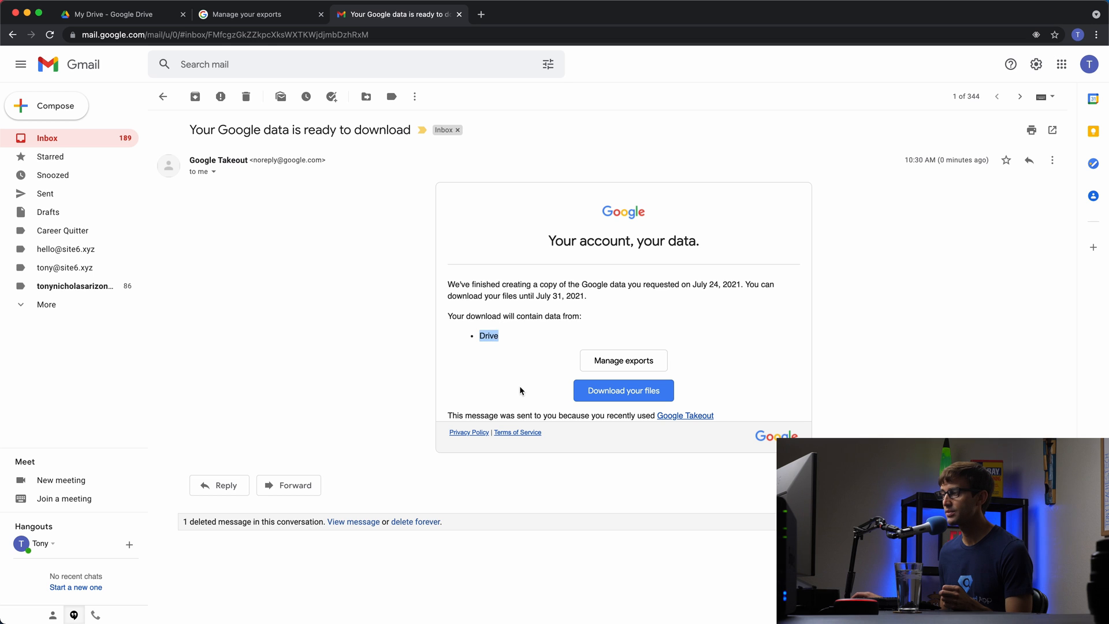
pyautogui.click(623, 389)
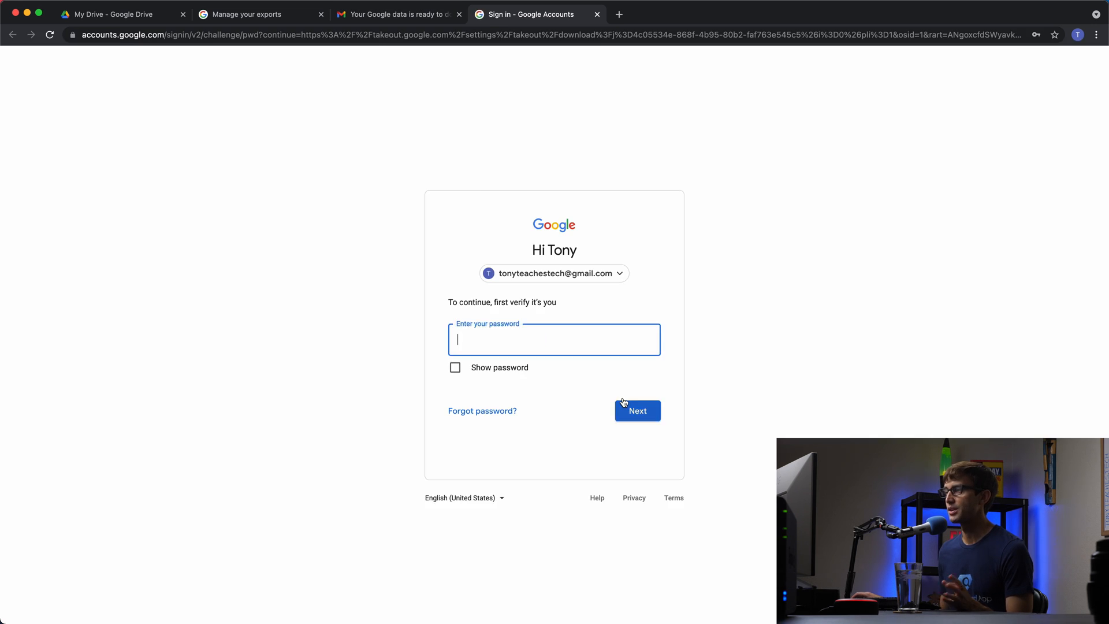
pyautogui.click(635, 410)
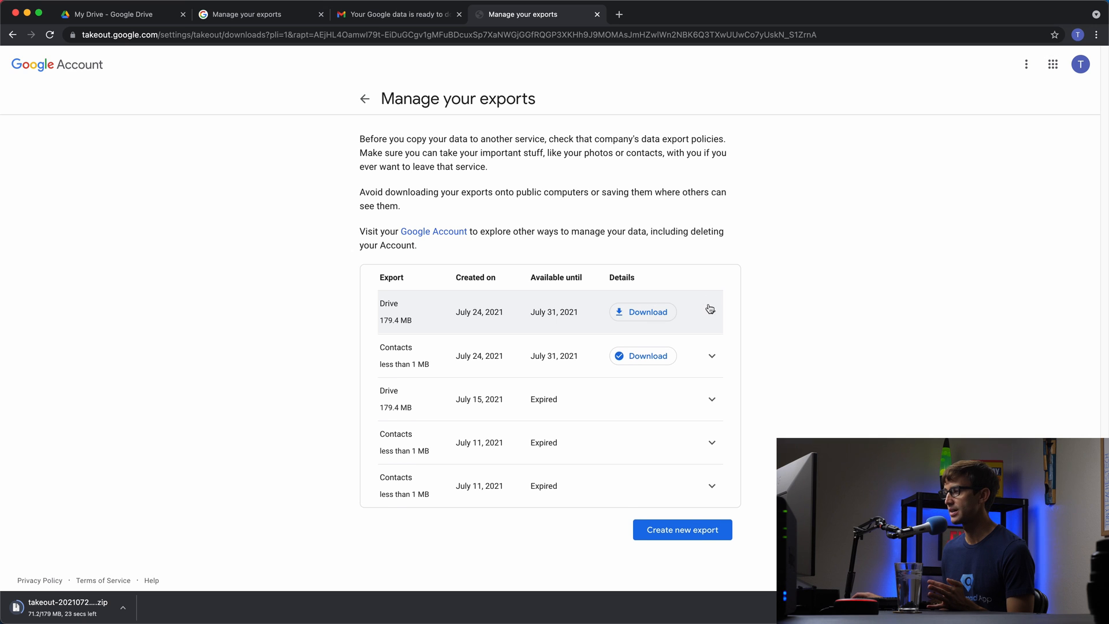
# Let the takeout zip finish downloading and return to the My Drive page
pyautogui.click(712, 312)
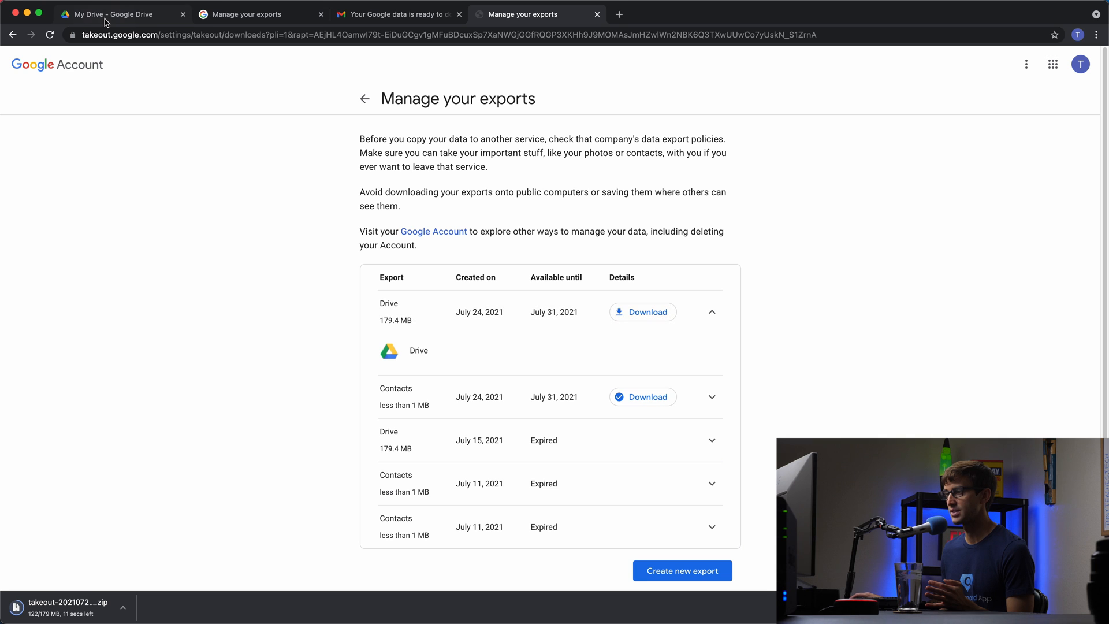
pyautogui.click(114, 14)
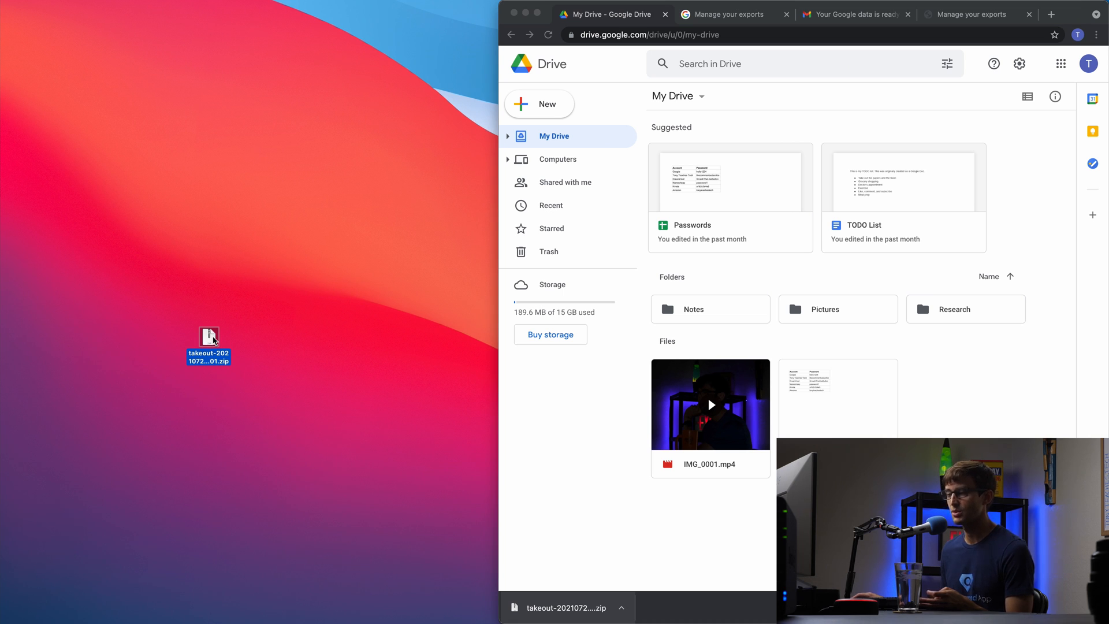
# Extract the takeout zip on the desktop and view the Takeout folder with archive_browser.html
pyautogui.rightClick(208, 340)
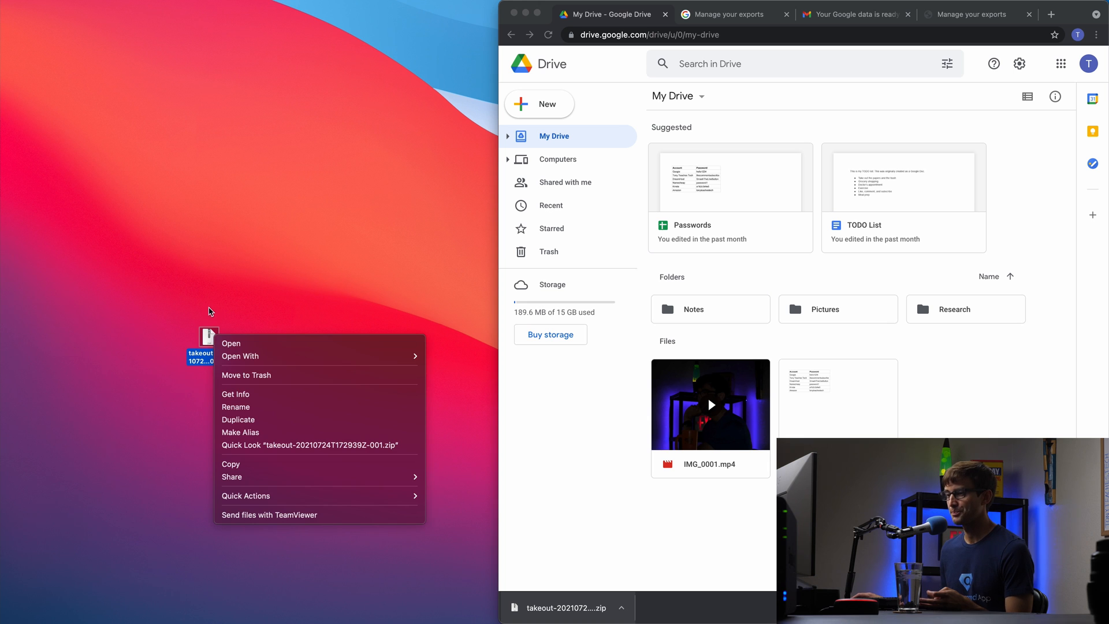
pyautogui.click(201, 279)
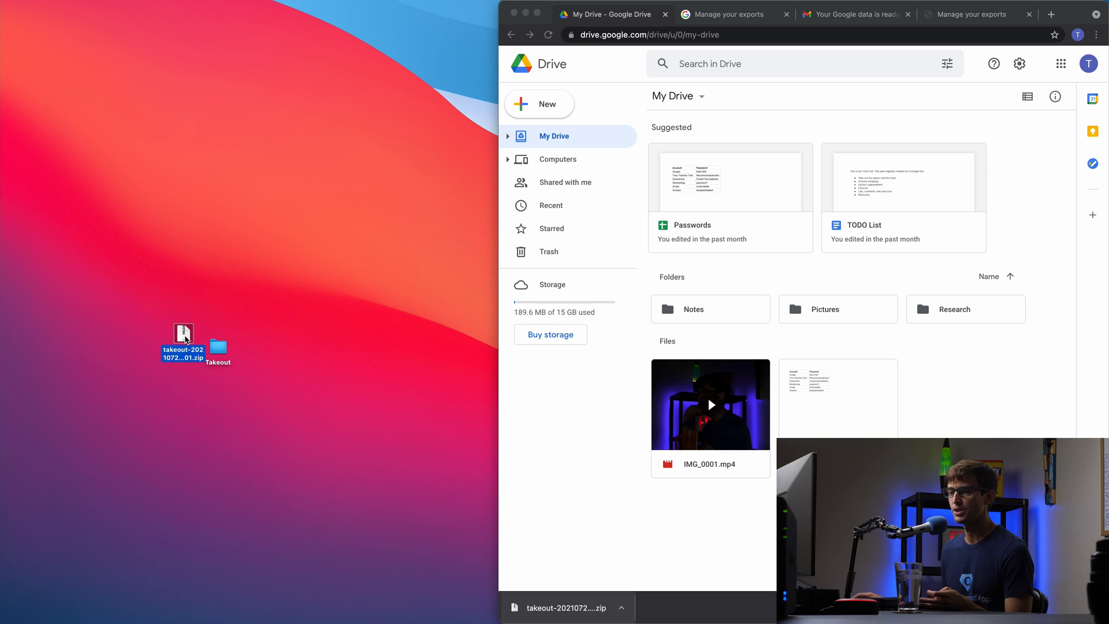
pyautogui.rightClick(184, 333)
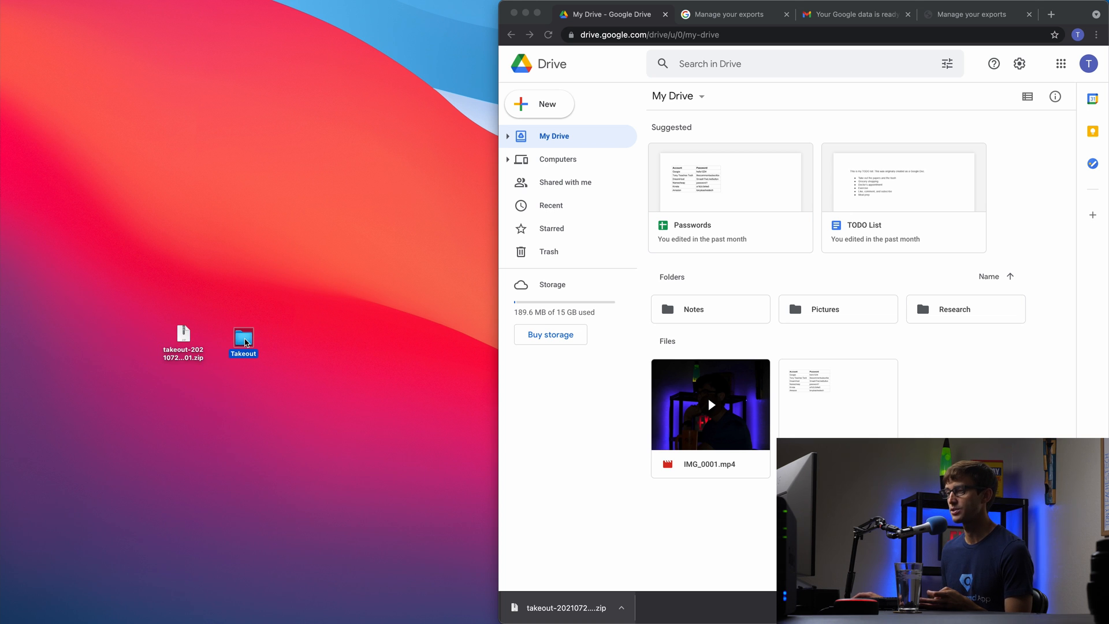
pyautogui.doubleClick(243, 337)
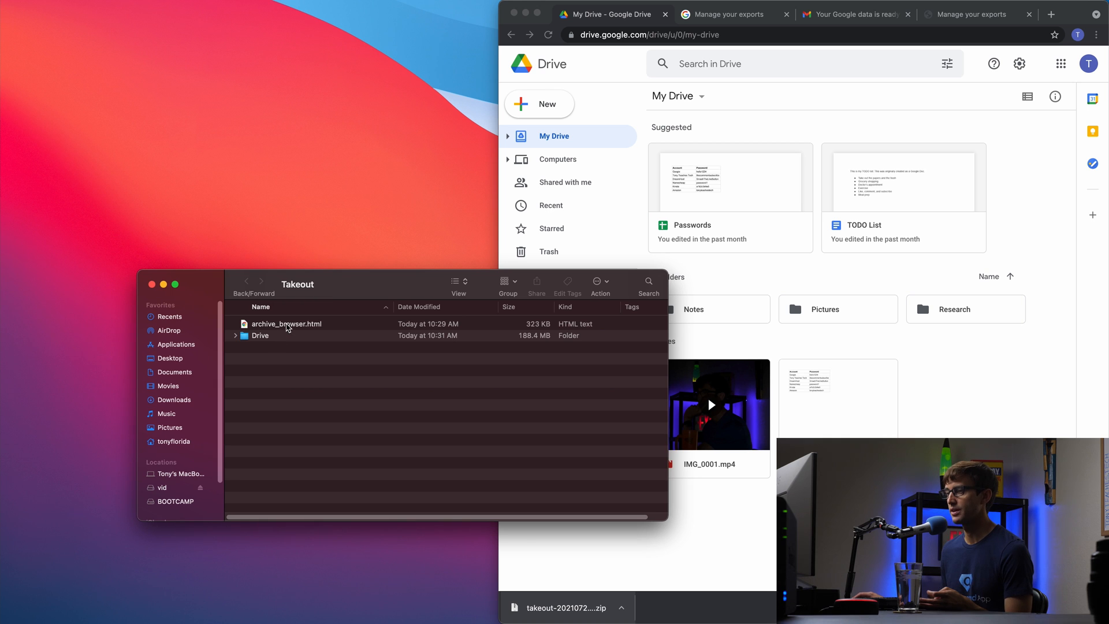
pyautogui.click(286, 323)
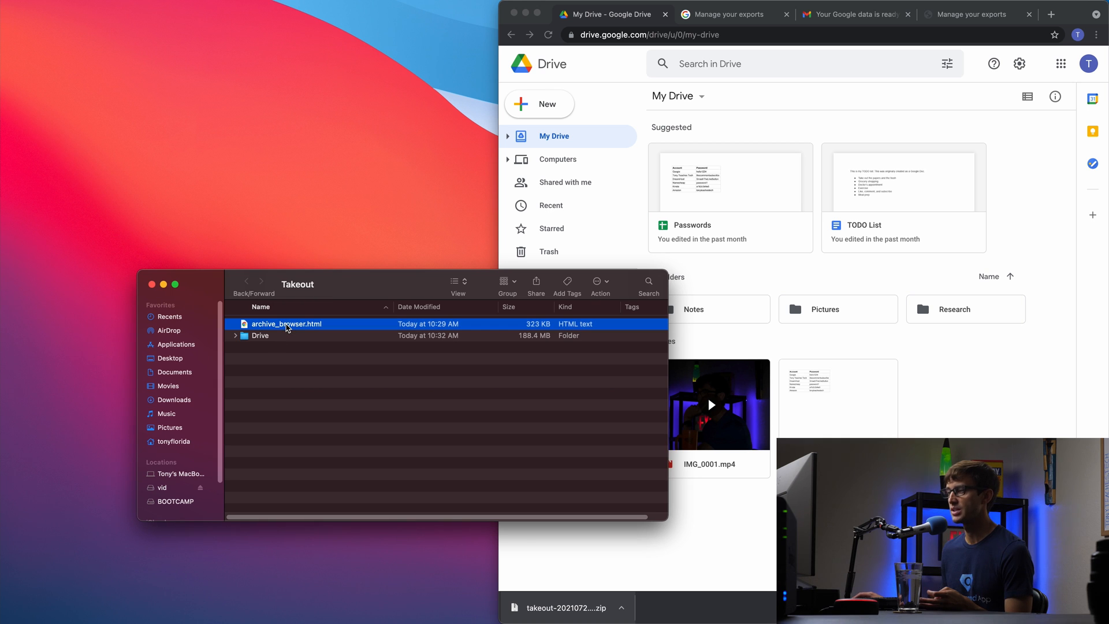
# View archive_browser.html in Chrome and list the 26 exported Drive files
pyautogui.doubleClick(287, 323)
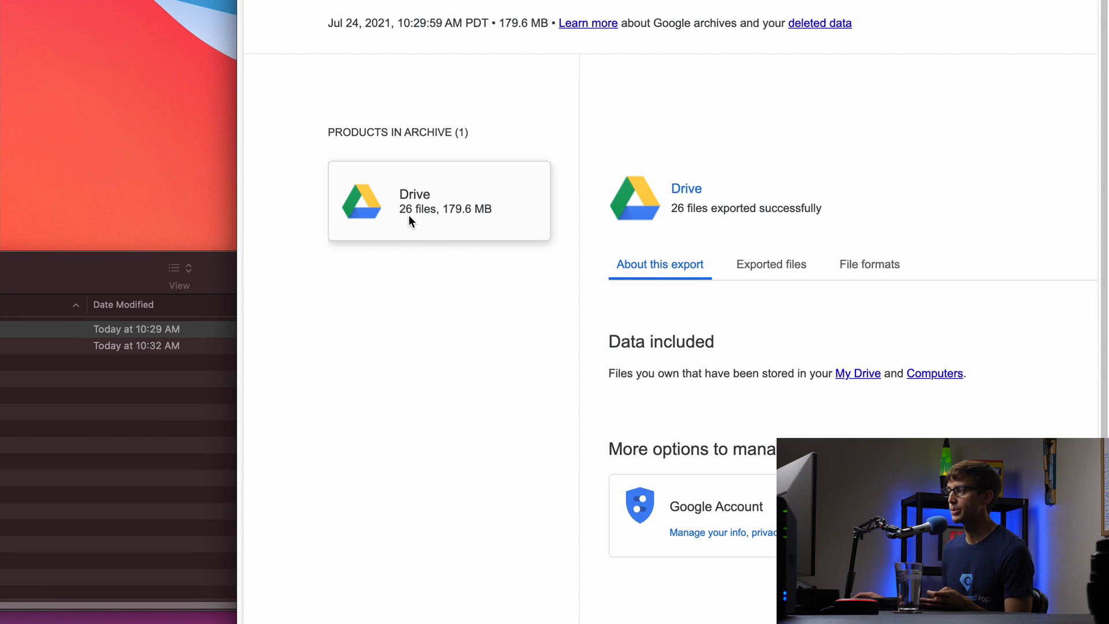
pyautogui.moveTo(465, 218)
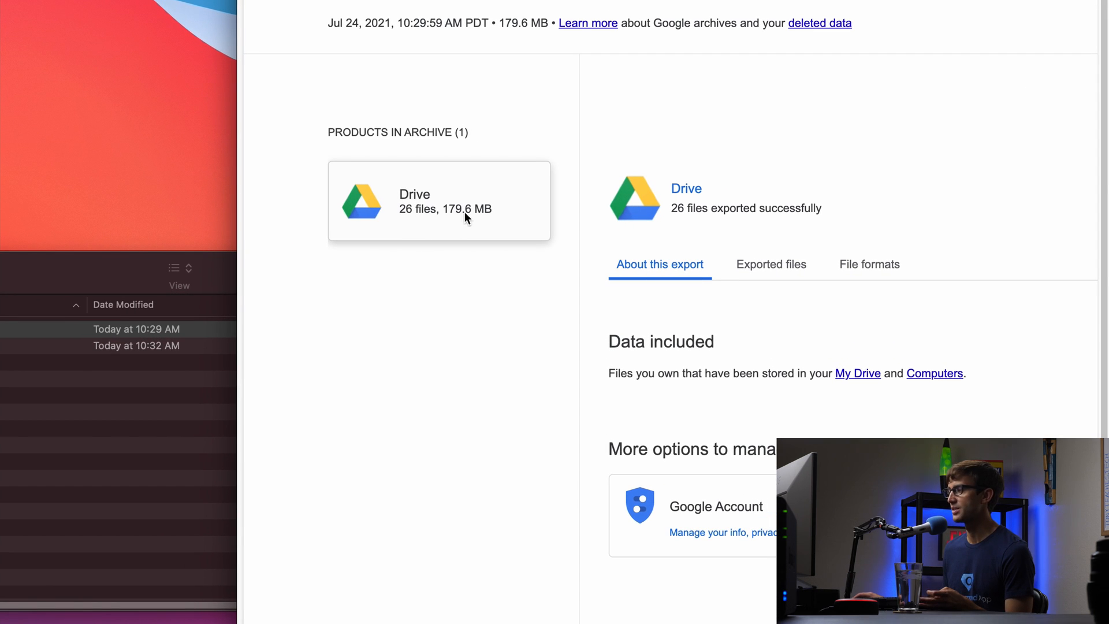
pyautogui.click(770, 263)
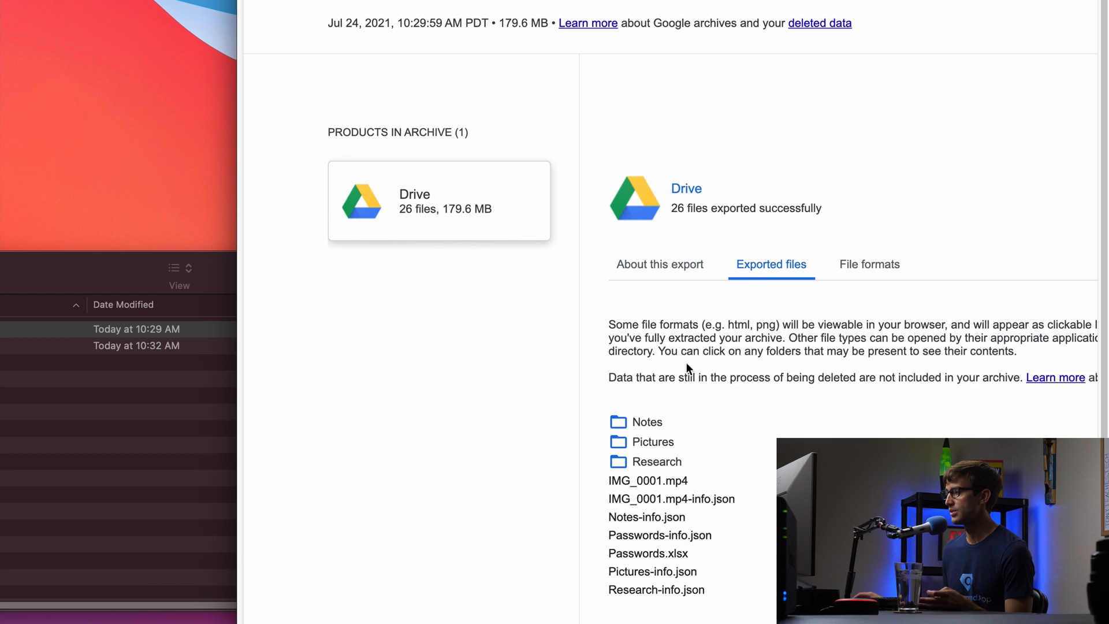
pyautogui.moveTo(47, 383)
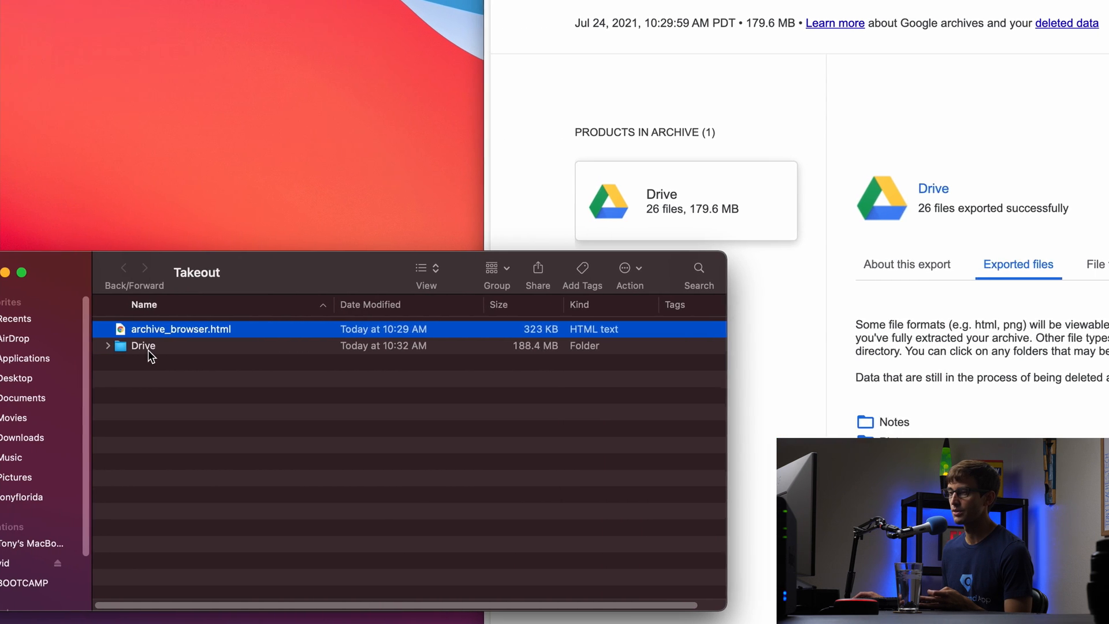
# Show the exported Drive folder's contents, including Passwords.xlsx, beside Google Drive
pyautogui.doubleClick(143, 345)
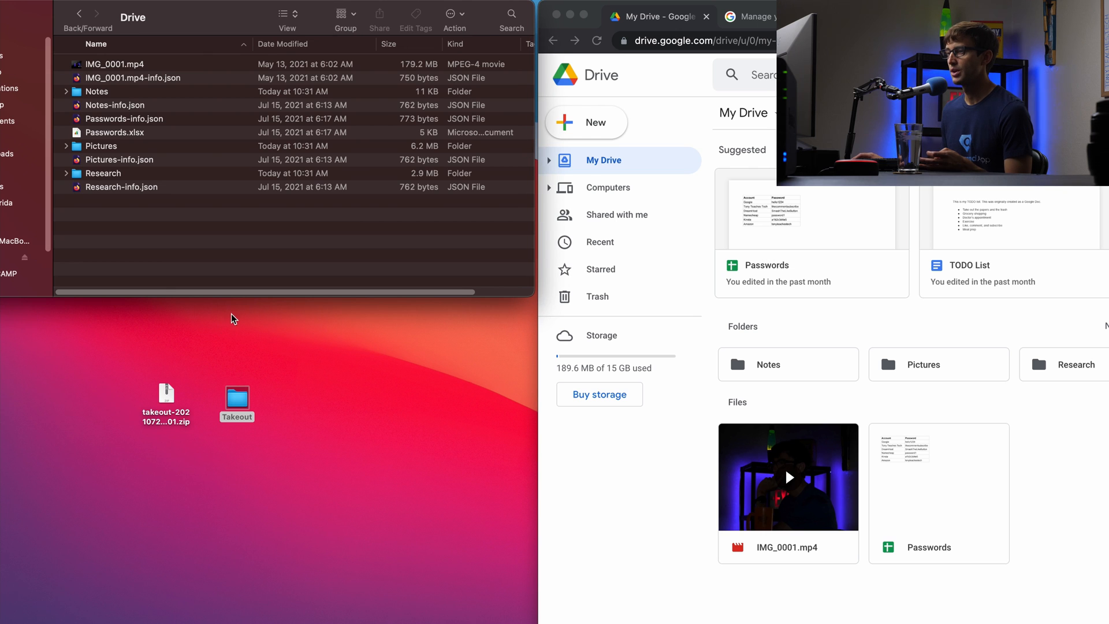
pyautogui.click(114, 64)
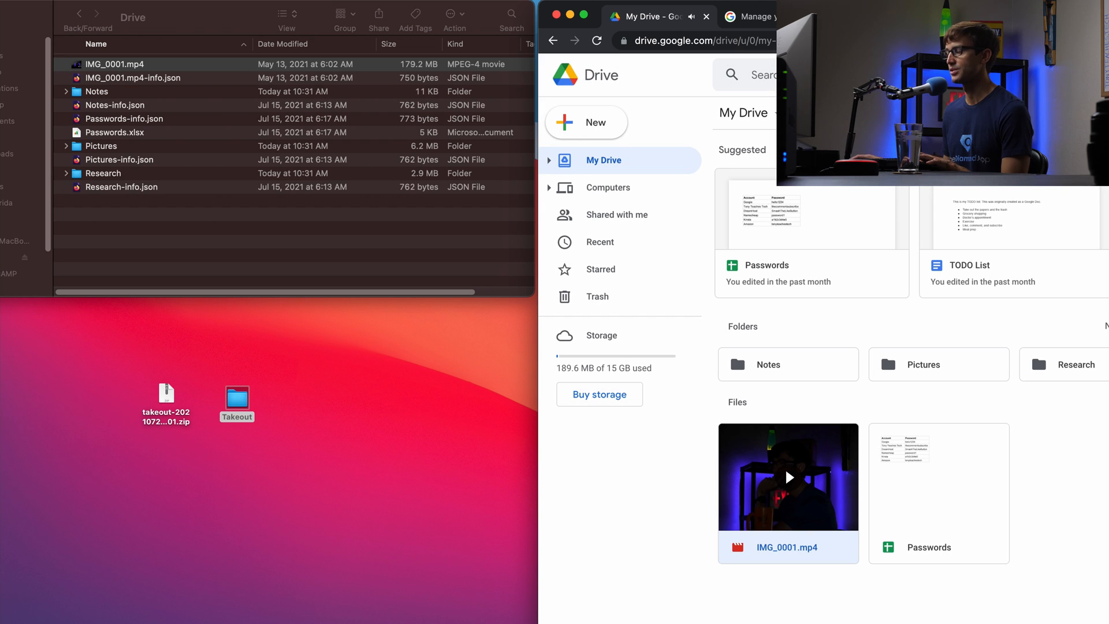
pyautogui.moveTo(741, 484)
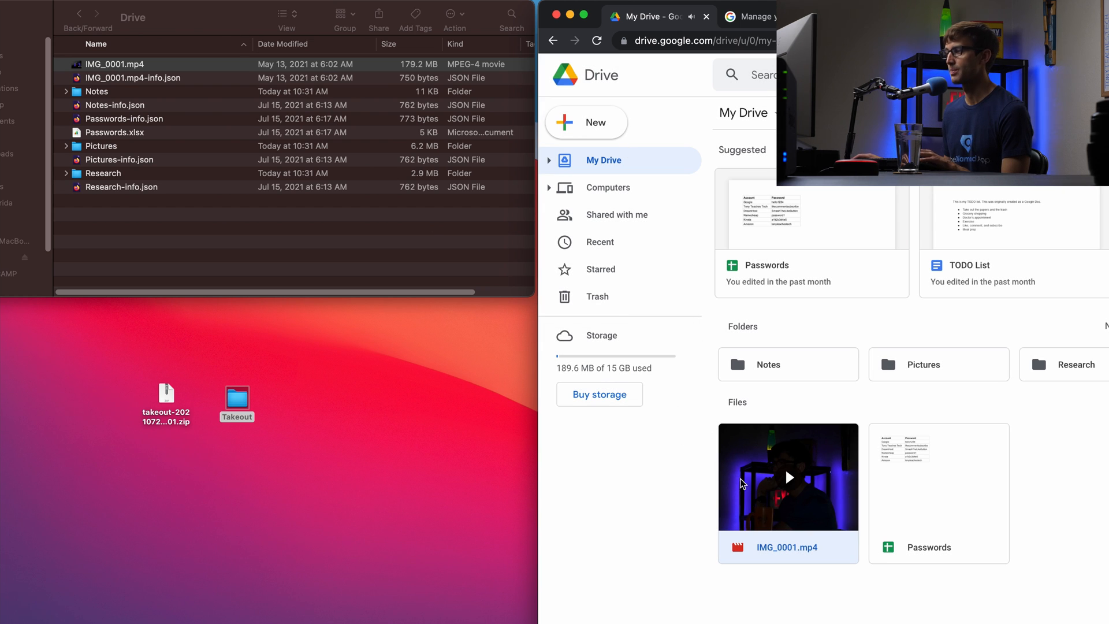
pyautogui.click(938, 493)
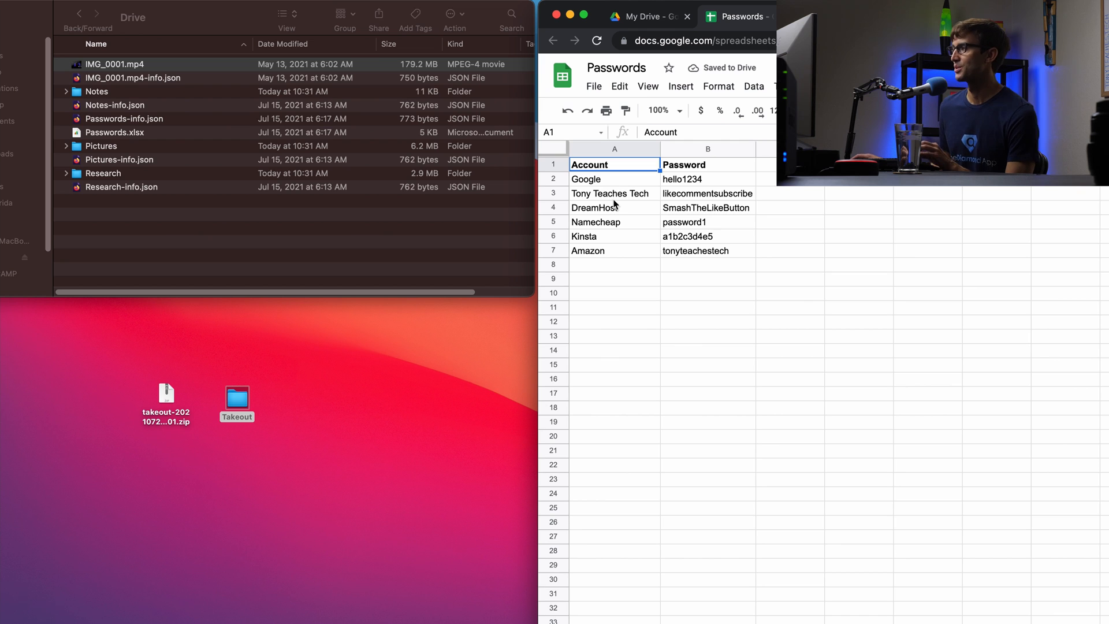
pyautogui.click(613, 307)
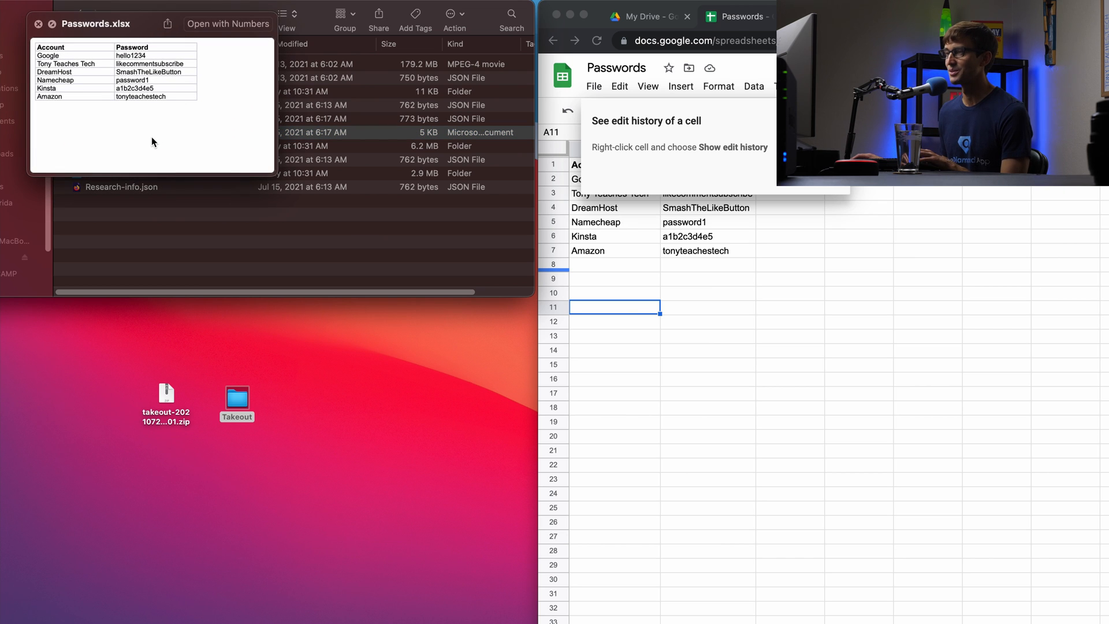
pyautogui.moveTo(157, 128)
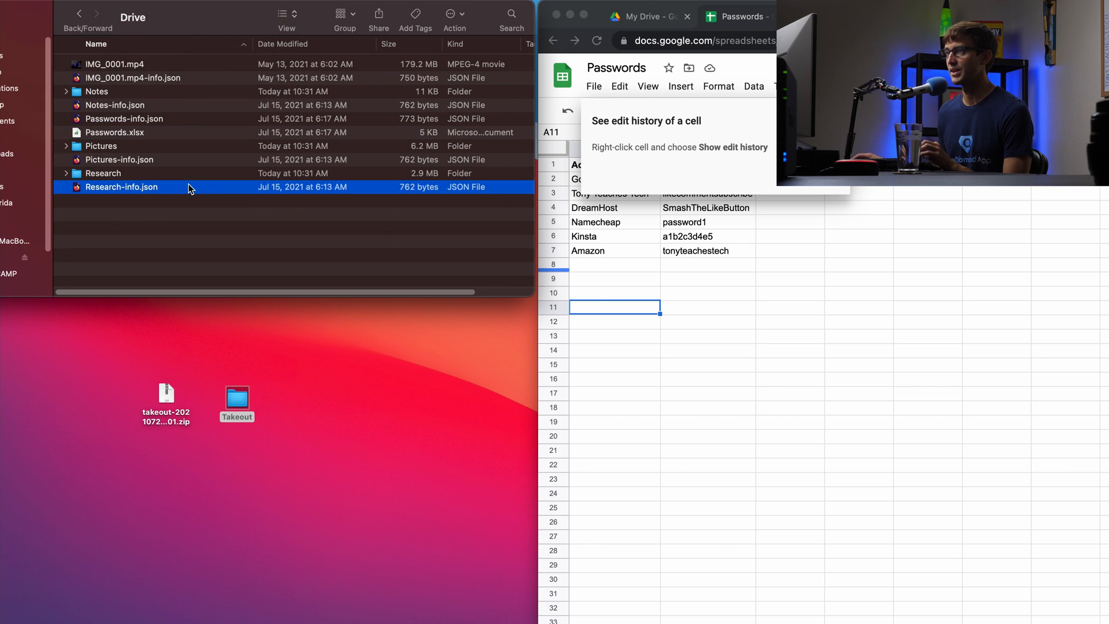
# Browse the exported Notes and Top Level Domains folders, inspecting the tld2.csv-info.json metadata file
pyautogui.click(644, 17)
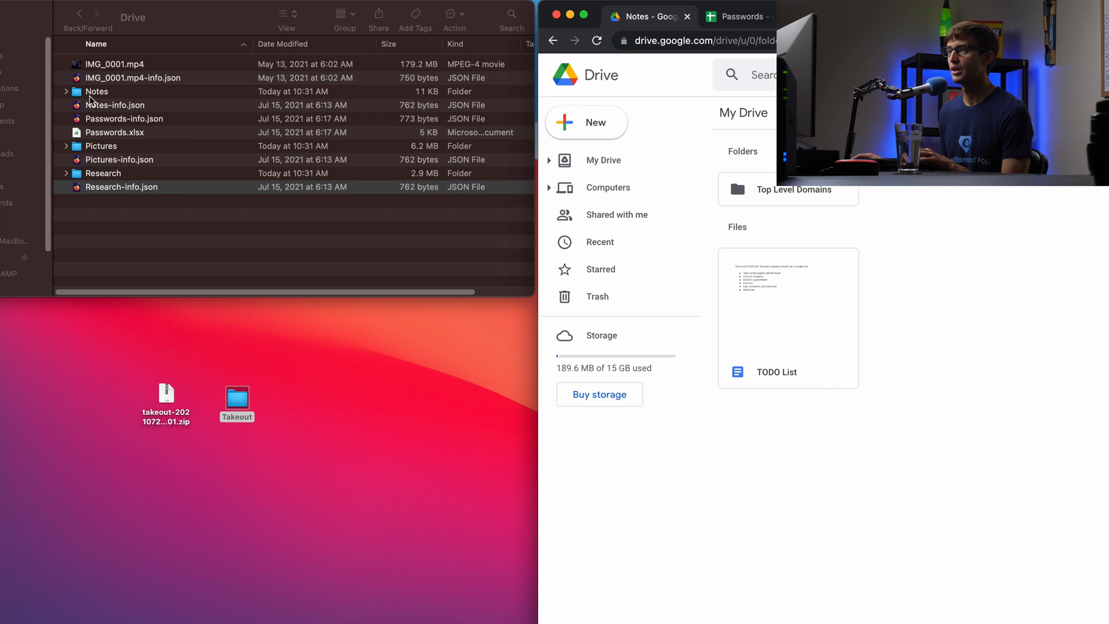
pyautogui.doubleClick(96, 91)
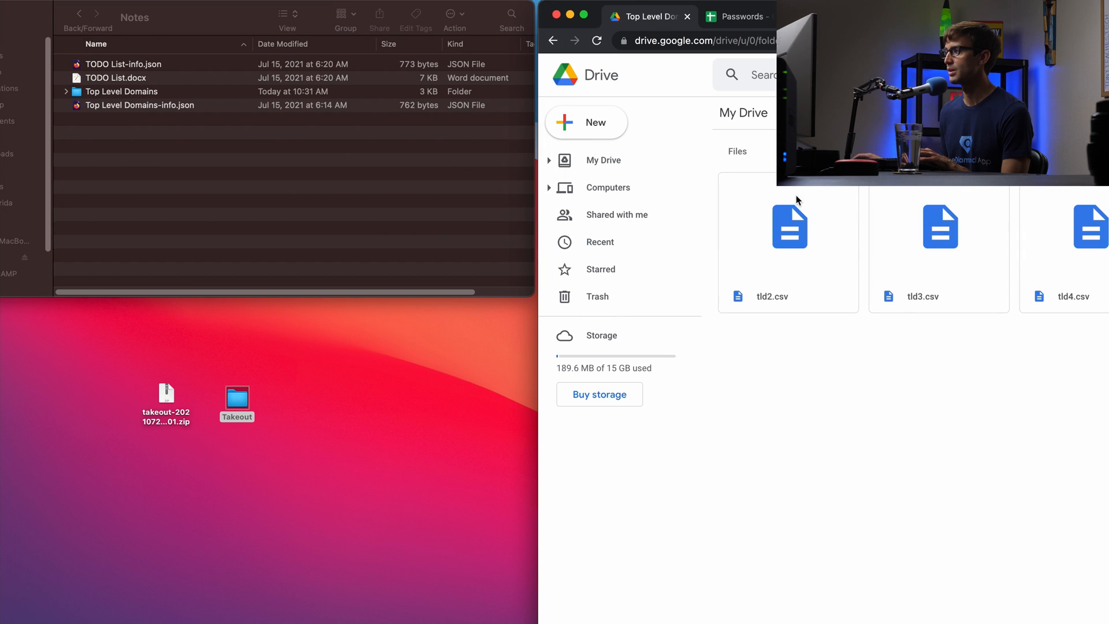
pyautogui.click(121, 92)
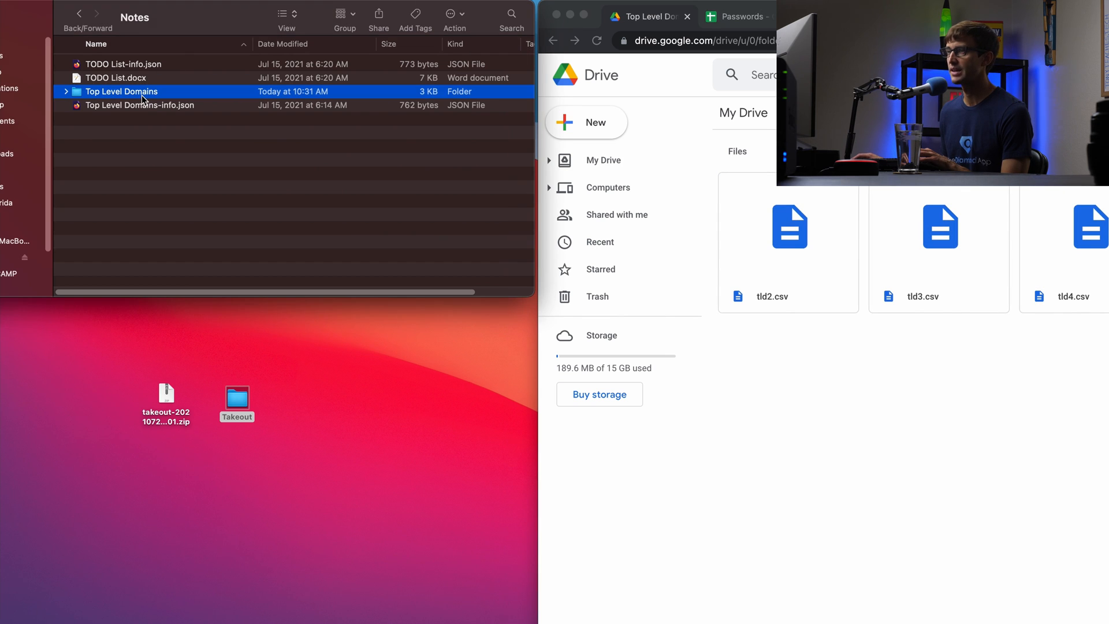
pyautogui.doubleClick(120, 91)
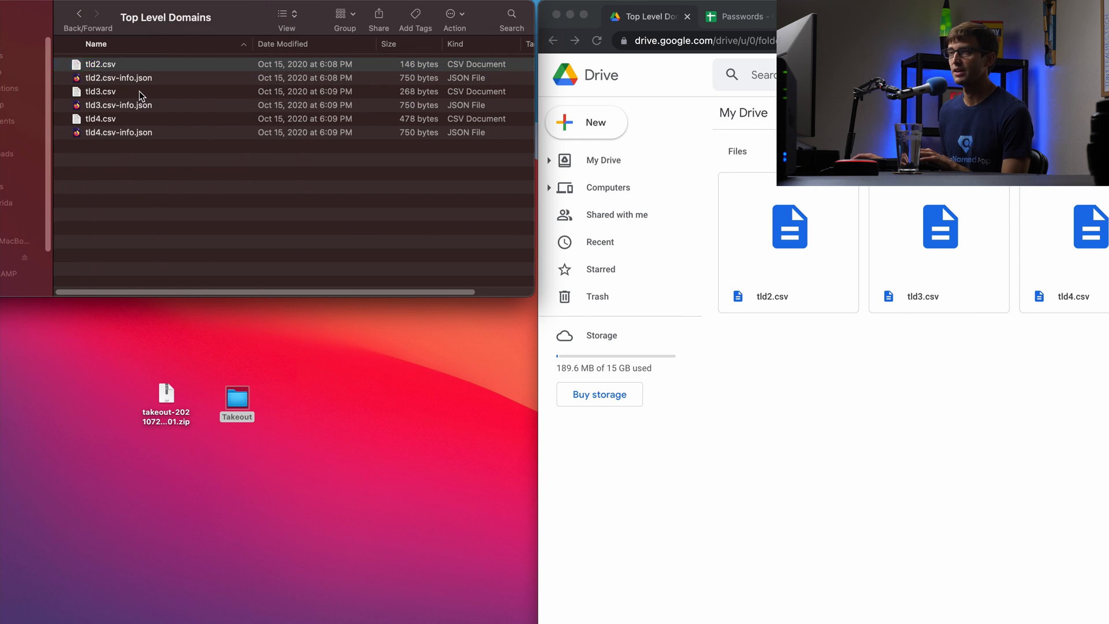
pyautogui.click(119, 78)
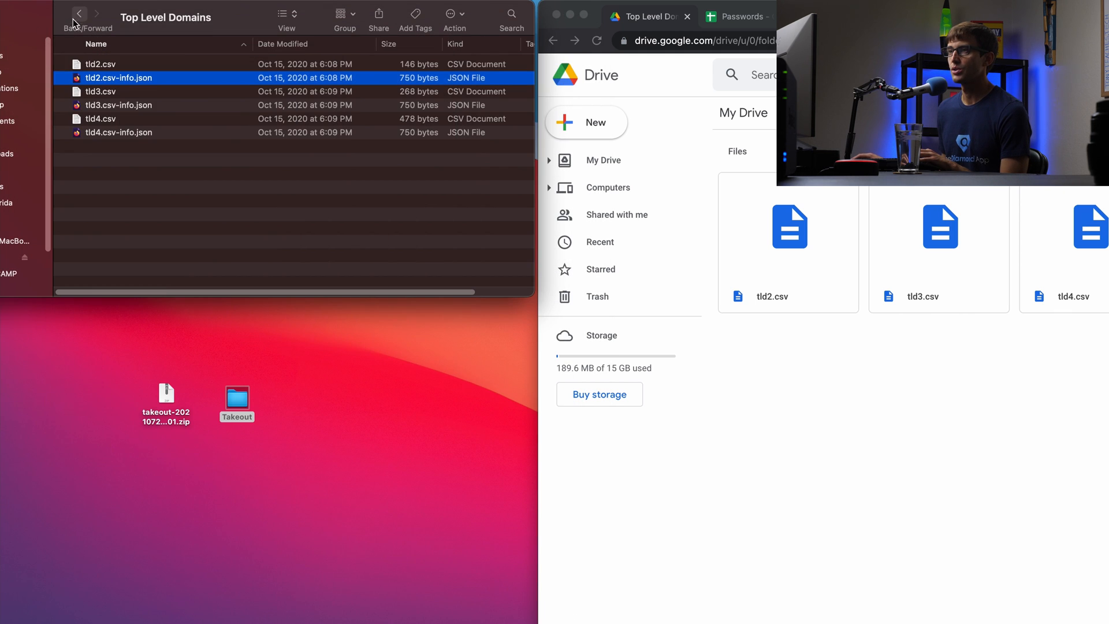
# Return to the exported Drive folder and open its Pictures folder
pyautogui.click(78, 14)
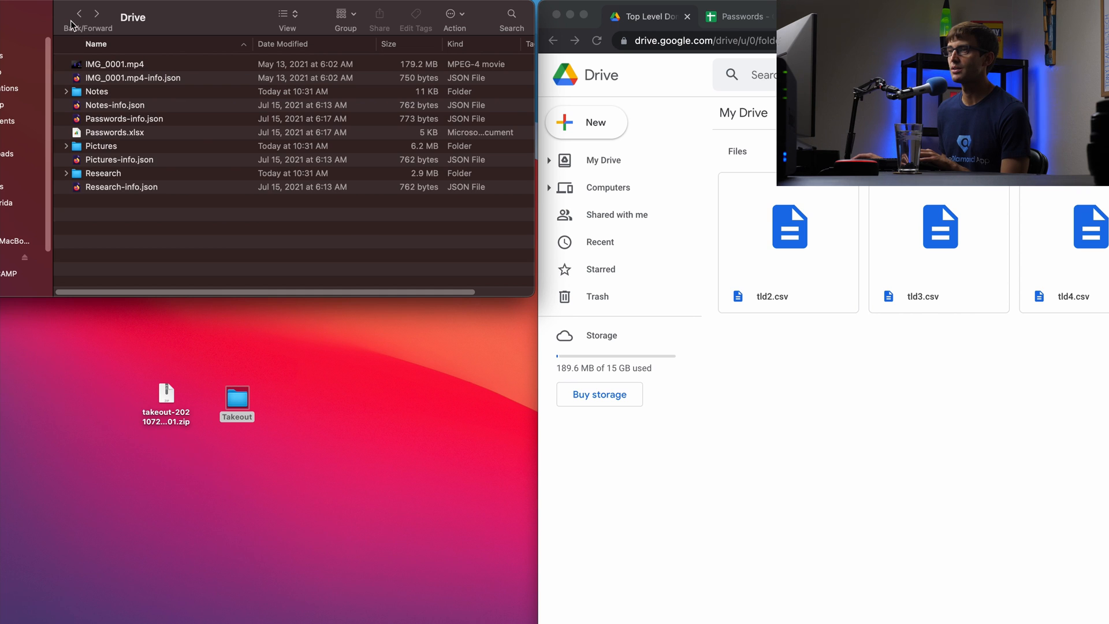
pyautogui.doubleClick(101, 145)
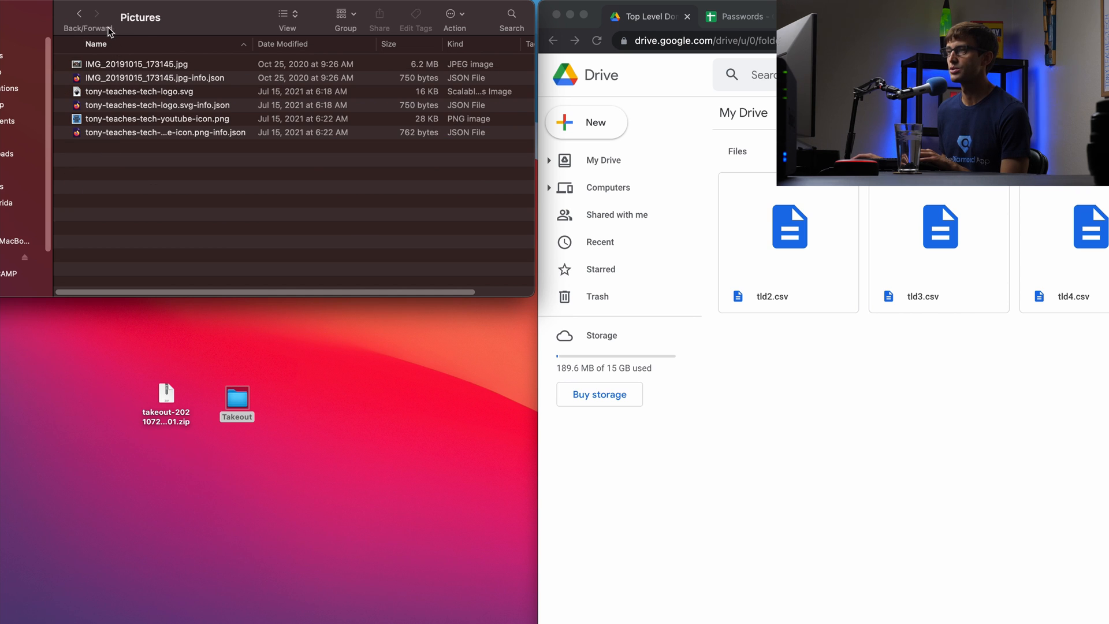